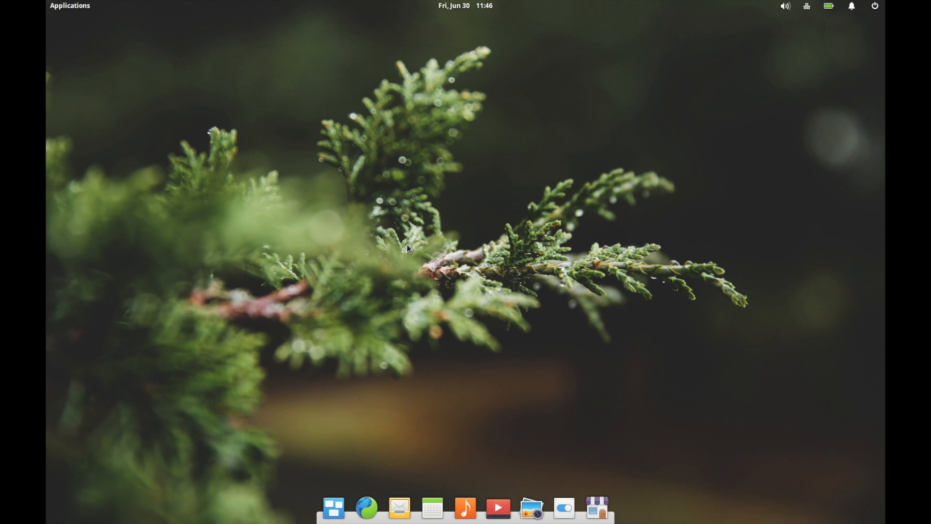
pyautogui.moveTo(416, 244)
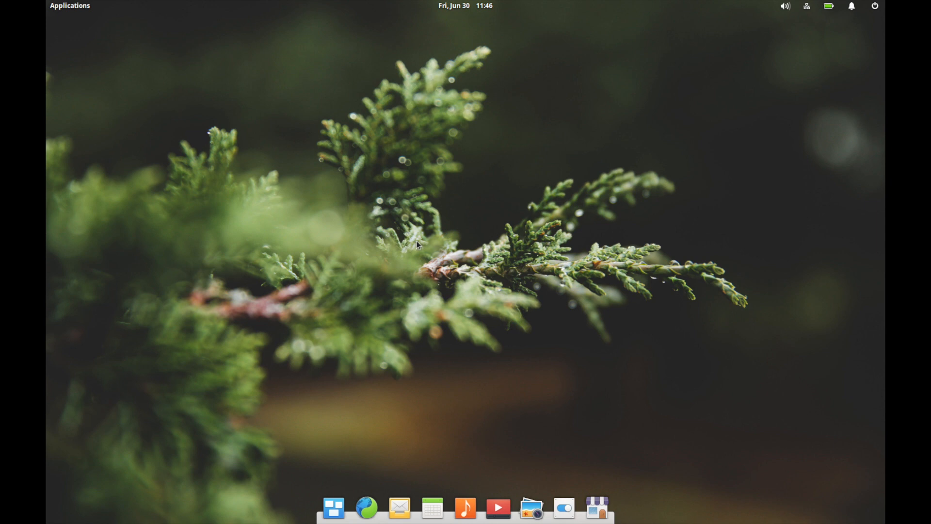
pyautogui.moveTo(64, 49)
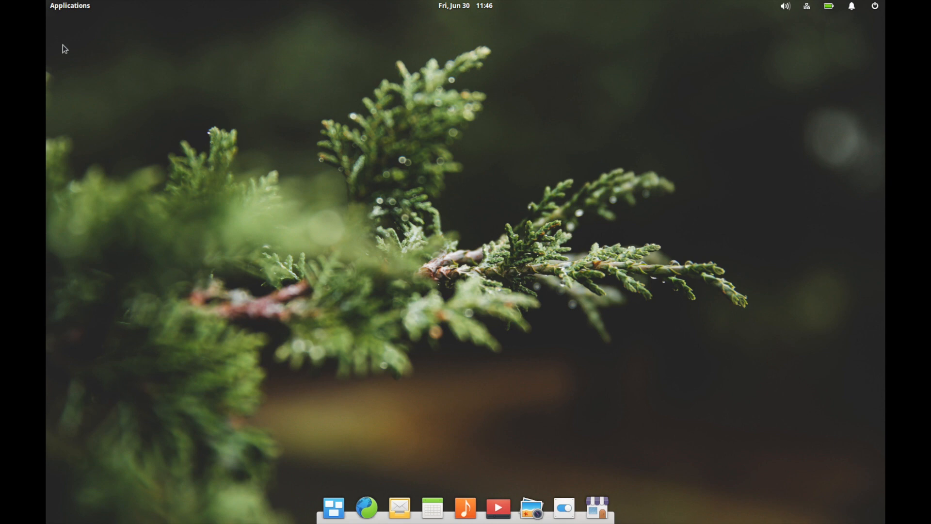
# Step: Launch Chrome from the dock onto its installed-apps page
pyautogui.click(70, 6)
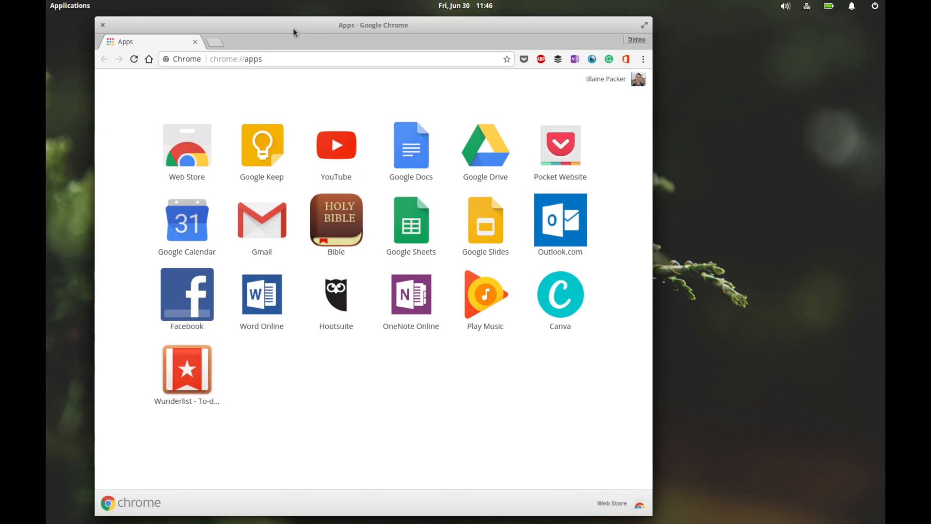
pyautogui.moveTo(481, 377)
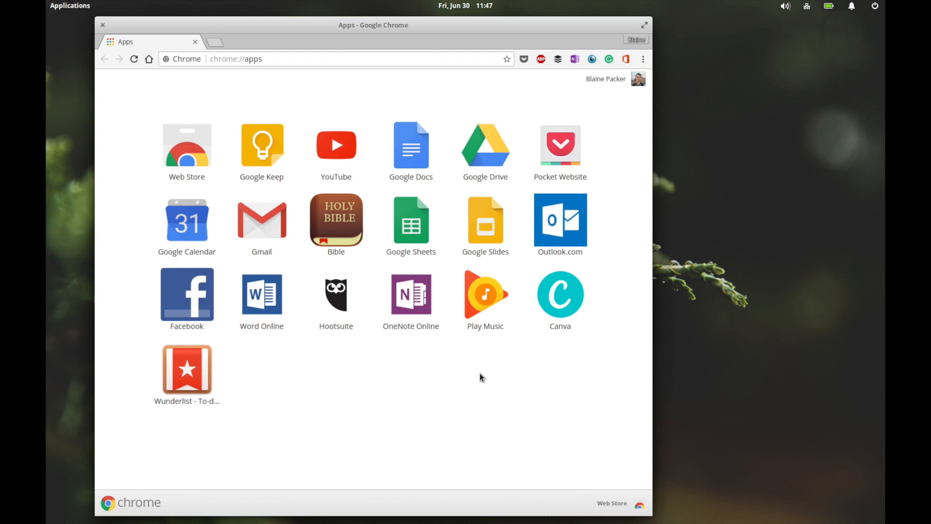
pyautogui.moveTo(425, 383)
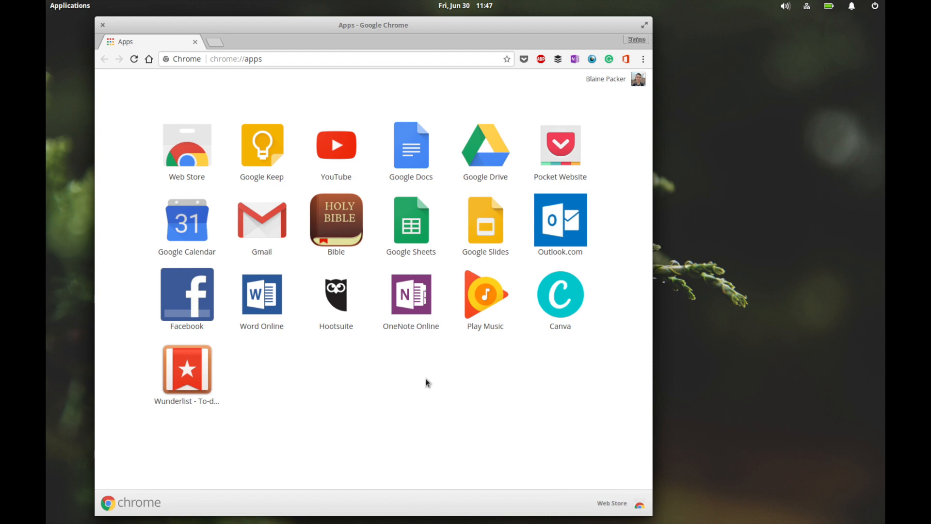
pyautogui.moveTo(422, 393)
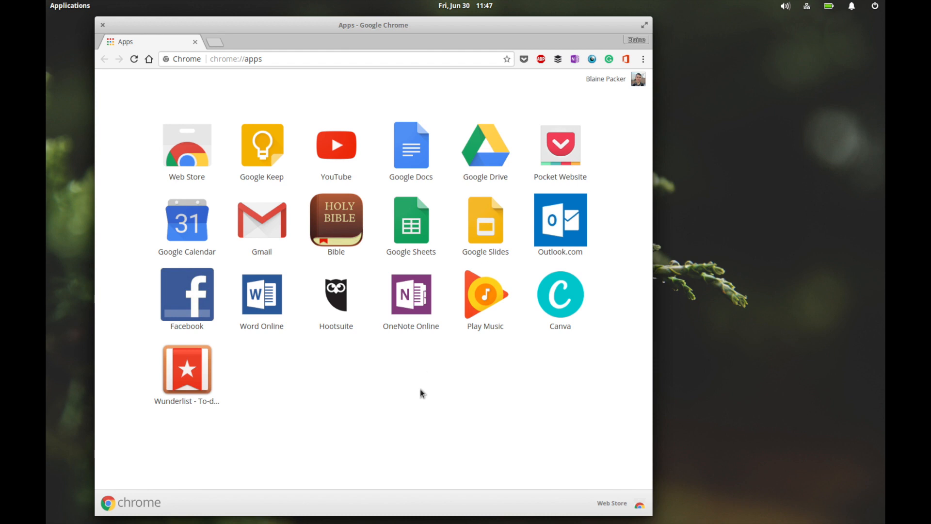
pyautogui.moveTo(426, 384)
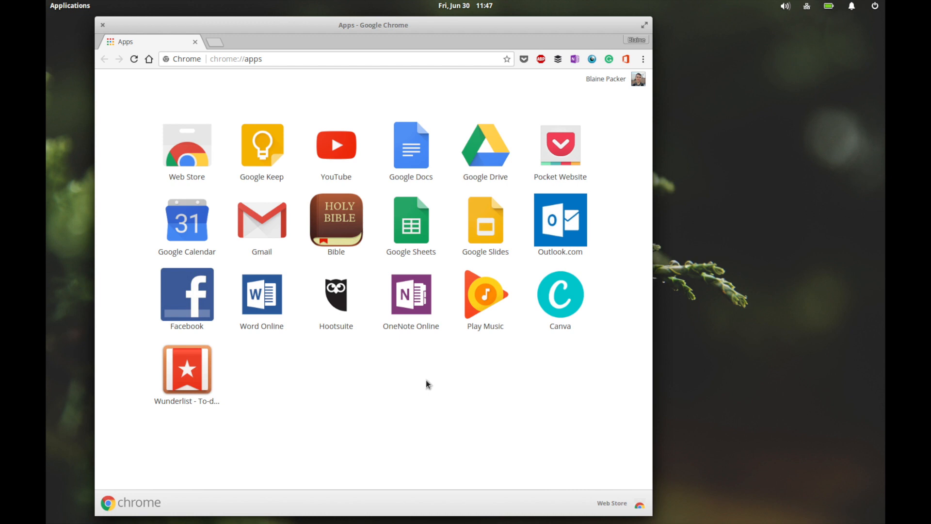
pyautogui.moveTo(426, 397)
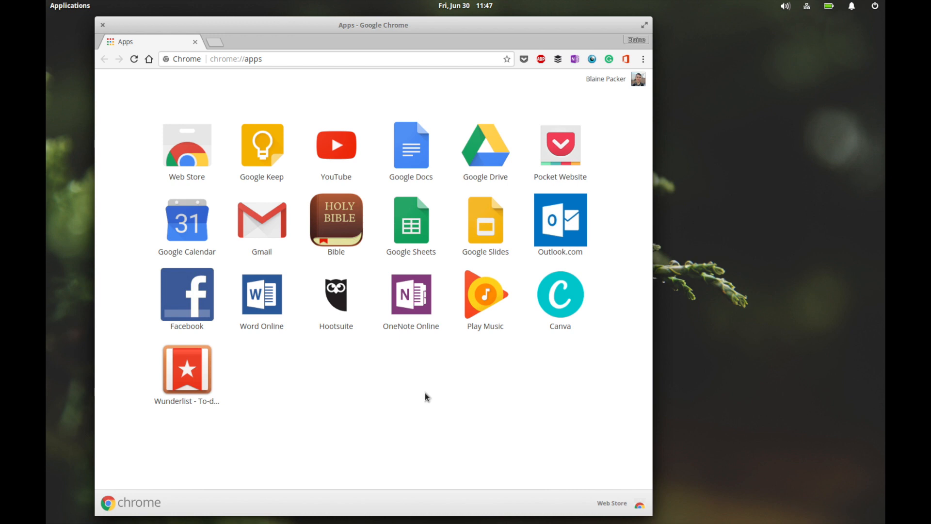
pyautogui.moveTo(366, 314)
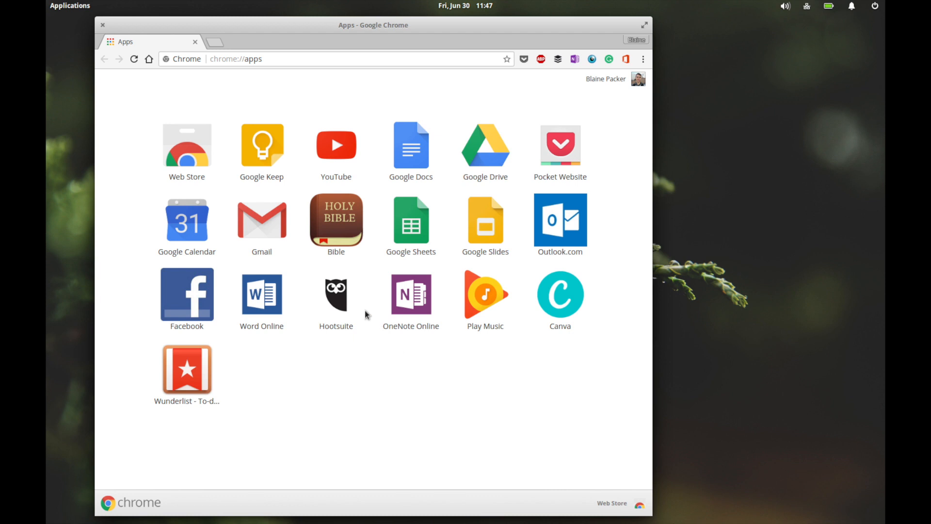
pyautogui.moveTo(261, 87)
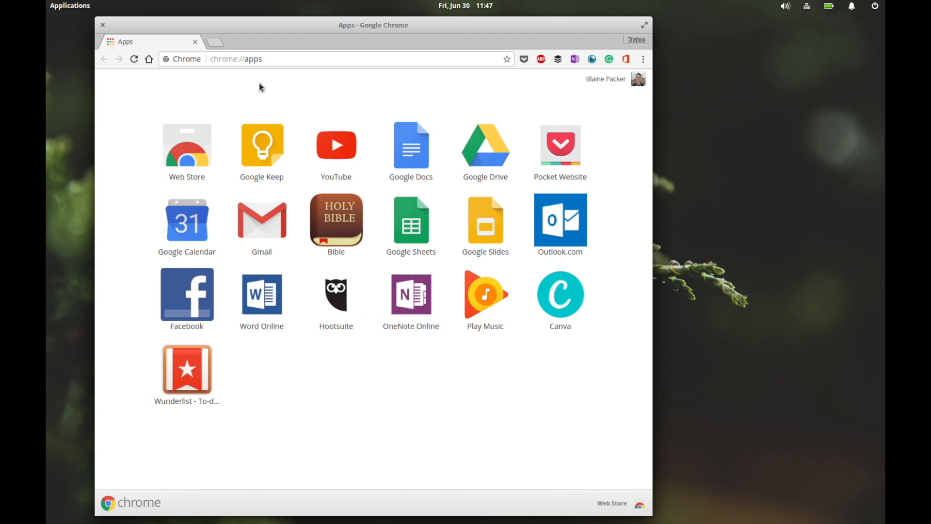
# Step: Launch Wunderlist from the apps page and scroll through its landing page features
pyautogui.click(236, 59)
pyautogui.write('https://www.wunderlist.com')
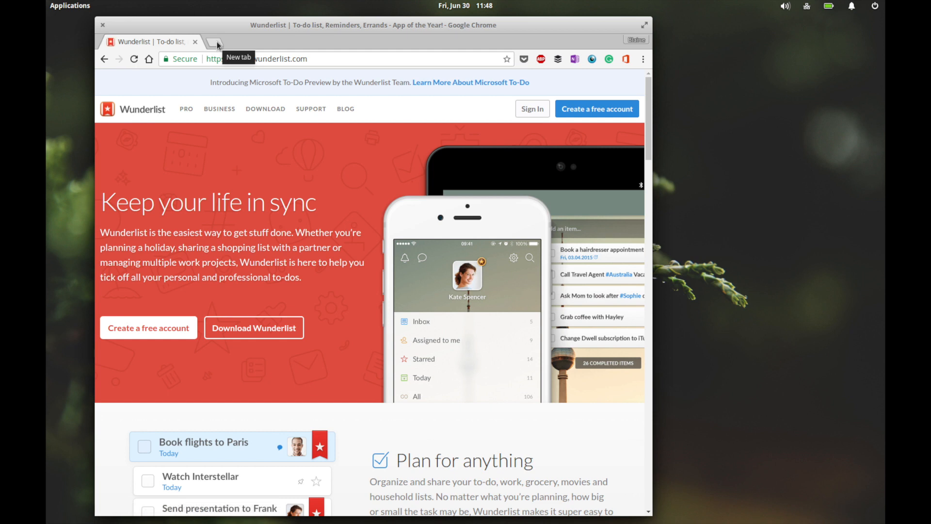
pyautogui.scroll(-3)
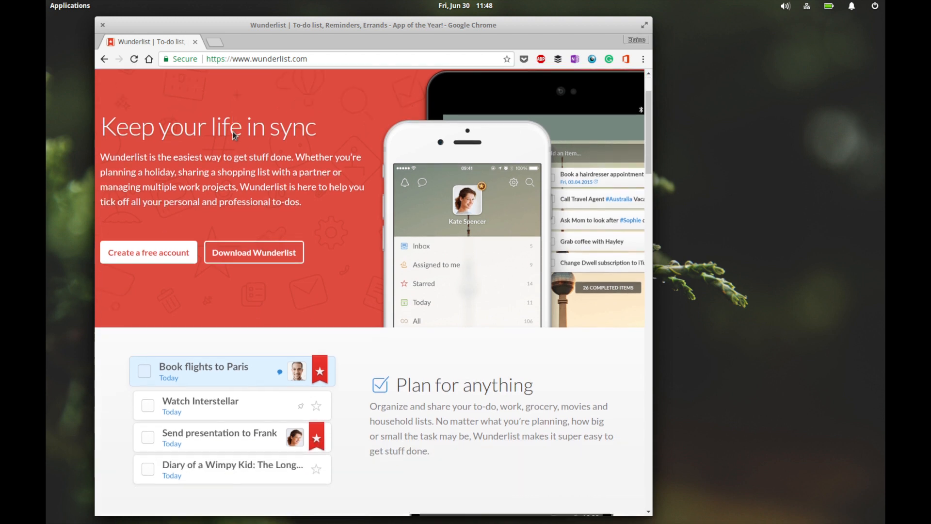
pyautogui.scroll(-3)
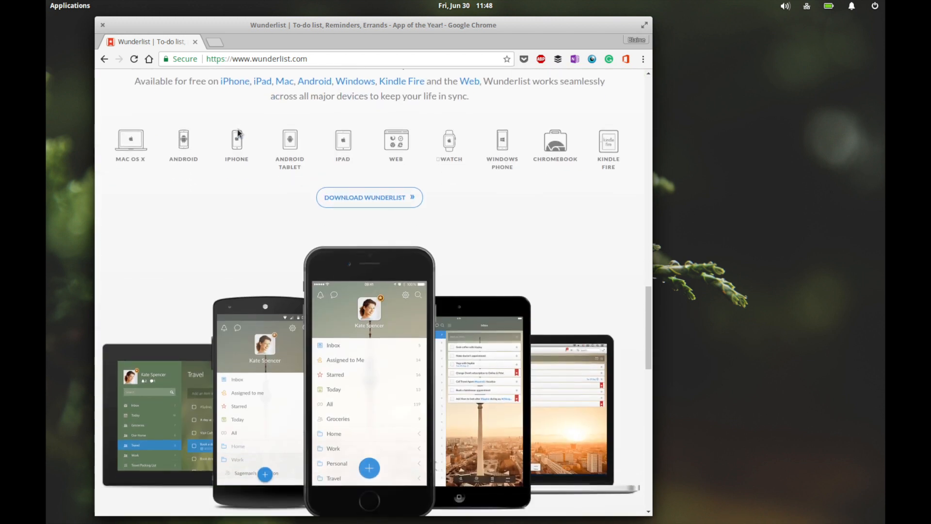
pyautogui.scroll(-3)
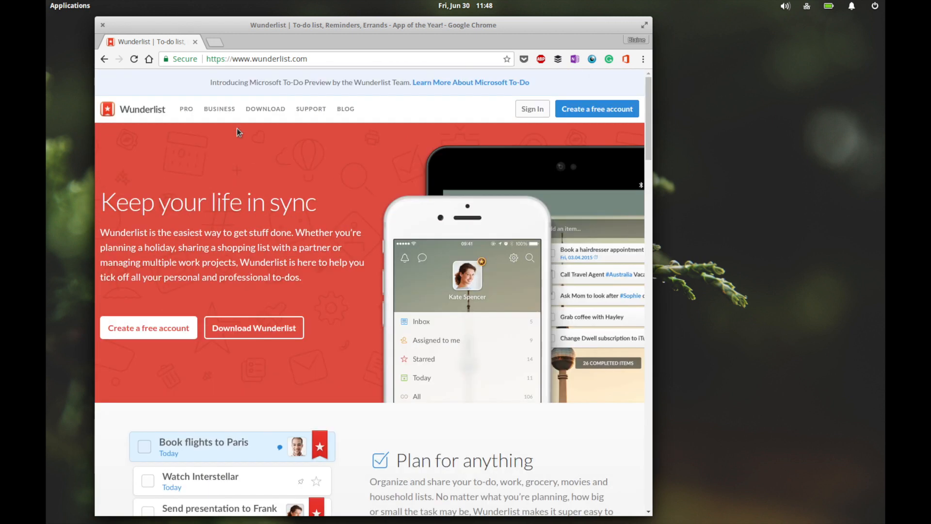
pyautogui.moveTo(359, 140)
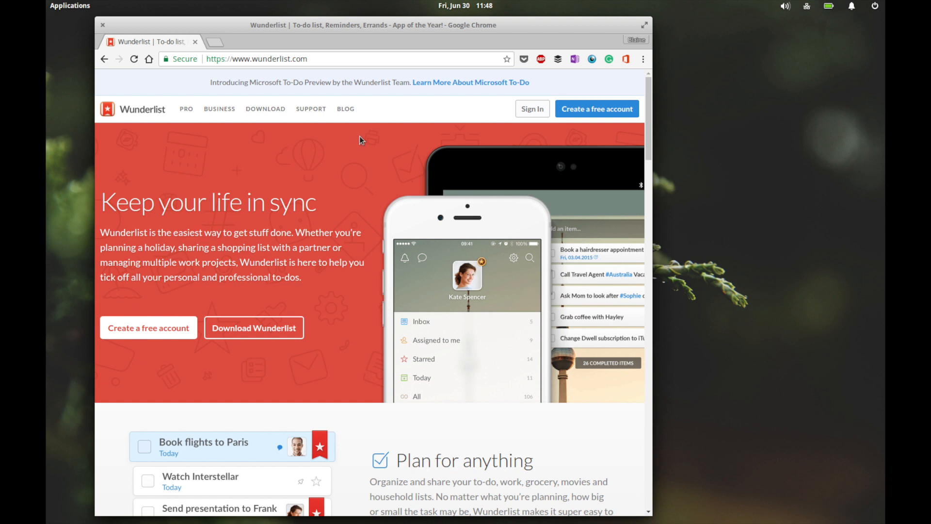
pyautogui.moveTo(473, 86)
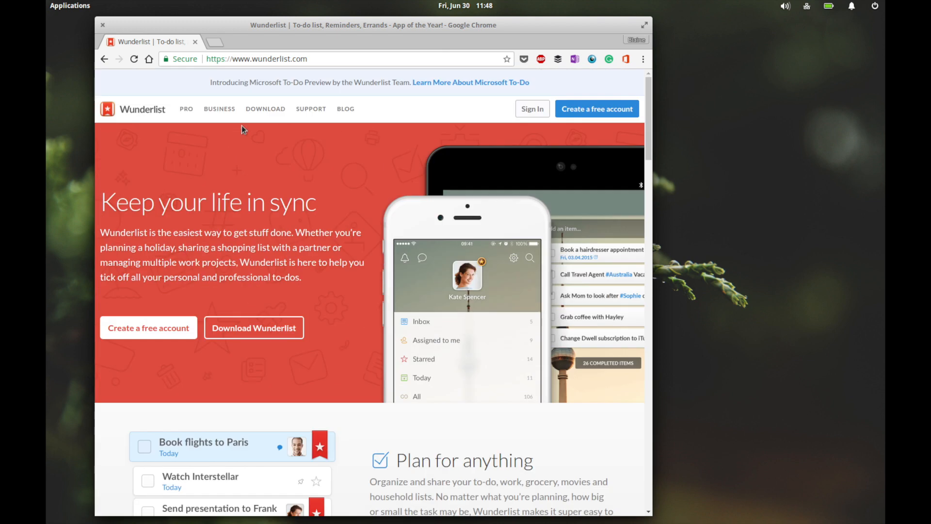
pyautogui.scroll(-3)
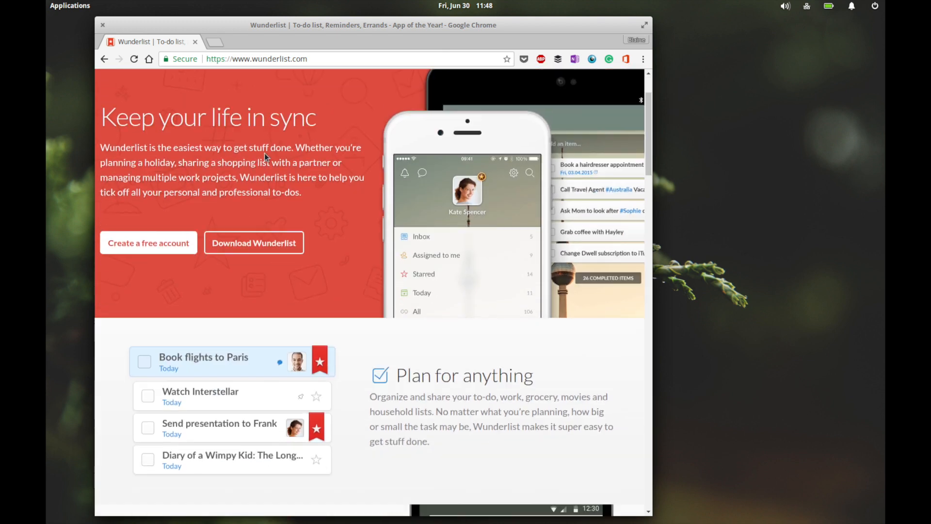
pyautogui.scroll(-3)
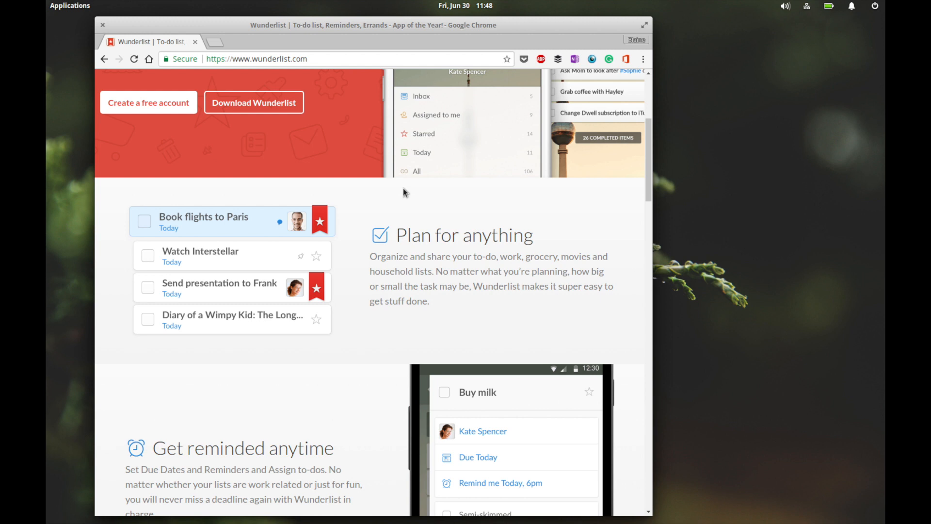
pyautogui.scroll(-3)
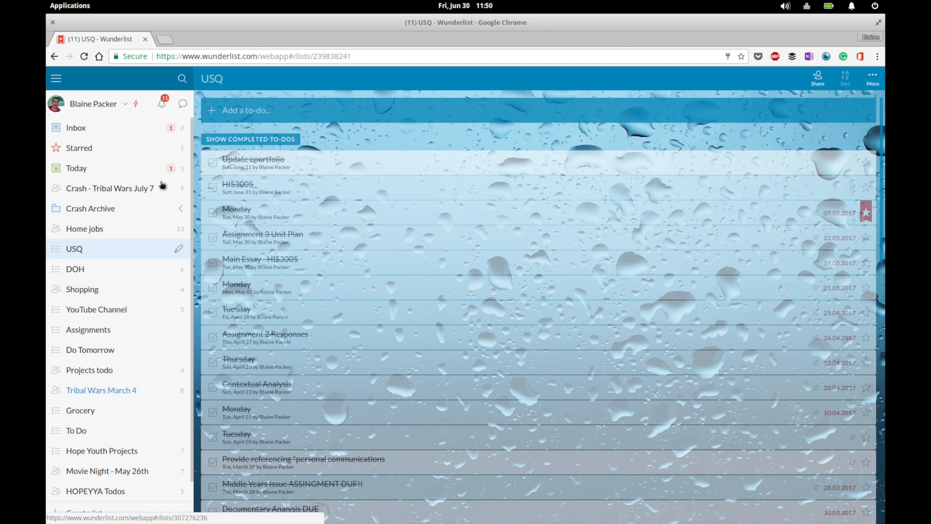
# Step: Show the context menu of options for the USQ list
pyautogui.rightClick(73, 248)
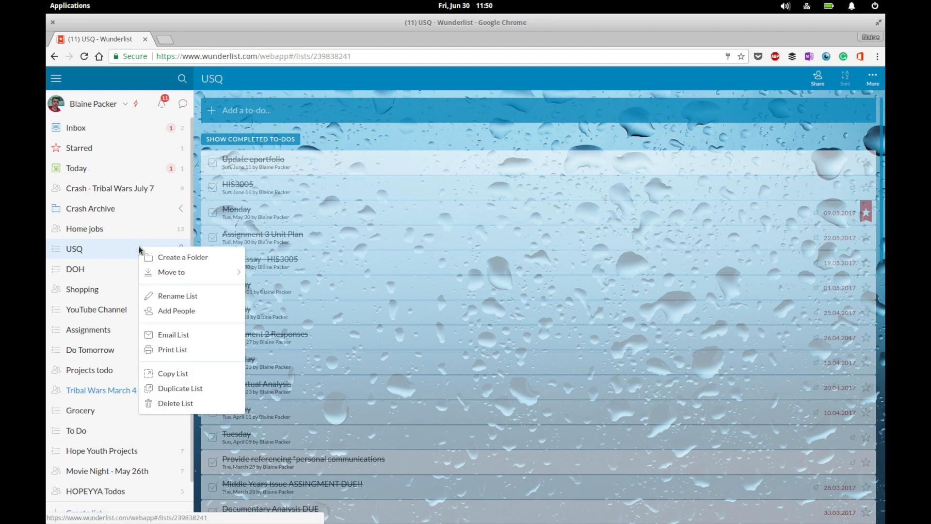
pyautogui.moveTo(184, 362)
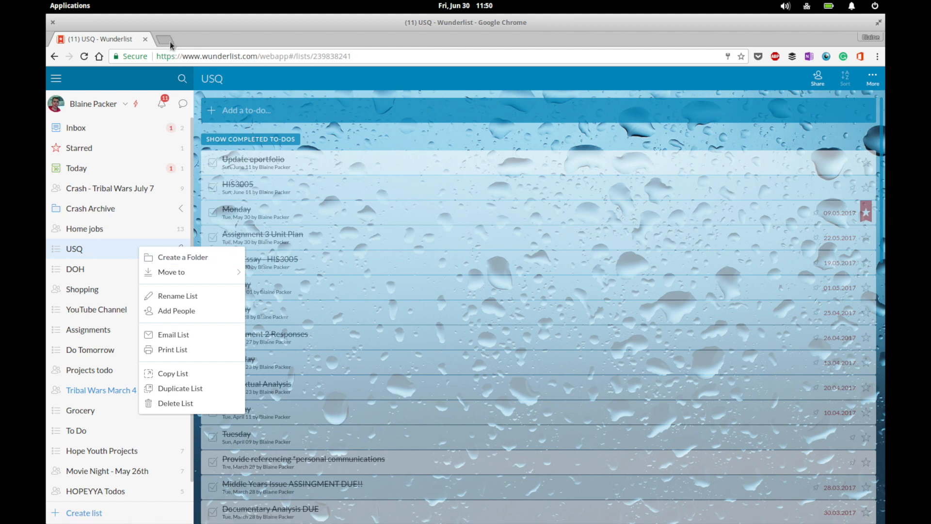
# Step: In a new tab, reach the Todoist site and view its page about the Chrome extension
pyautogui.click(159, 38)
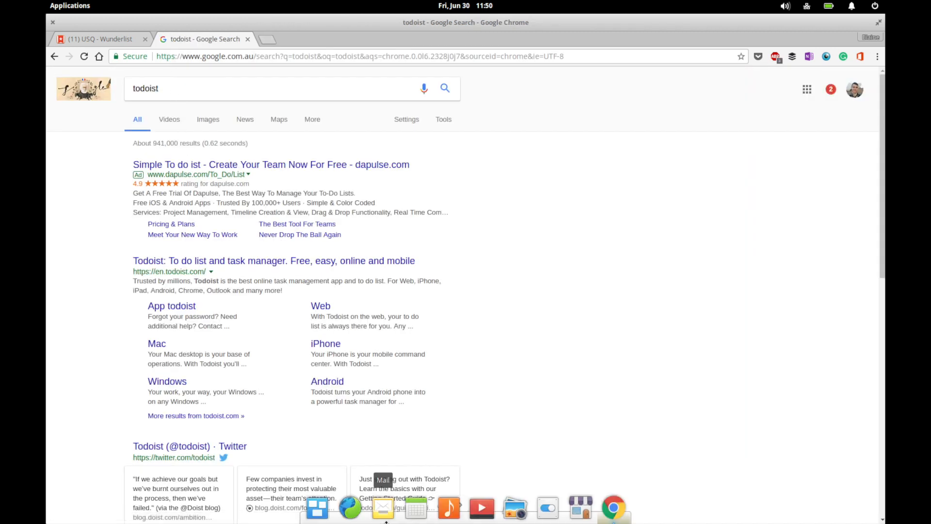
pyautogui.click(273, 261)
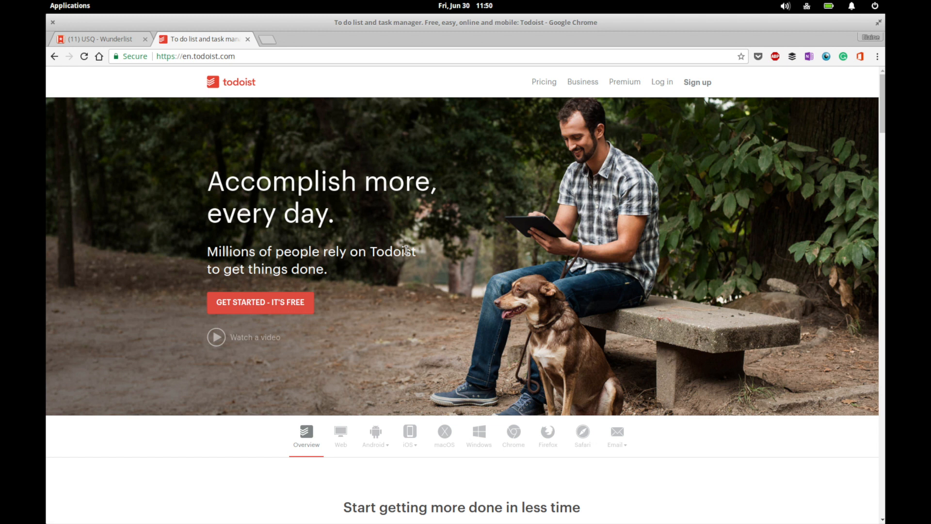
pyautogui.scroll(-3)
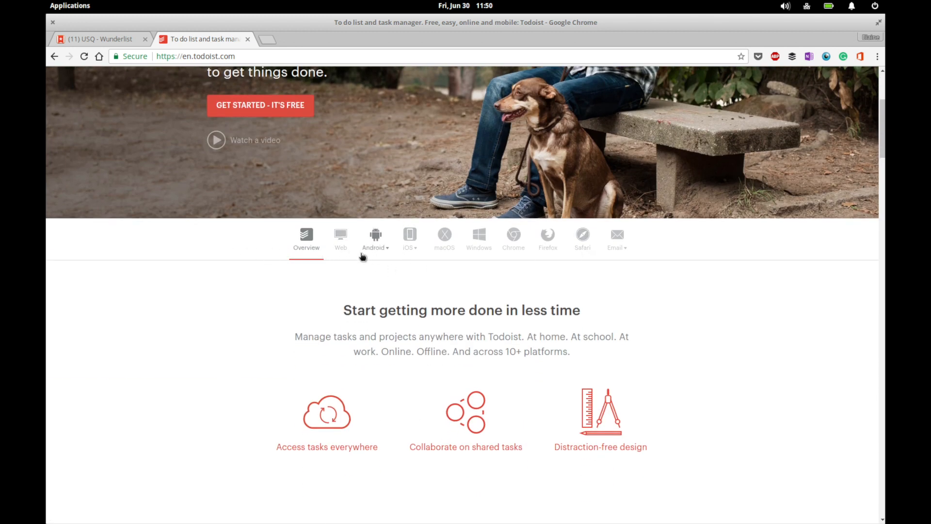
pyautogui.click(513, 239)
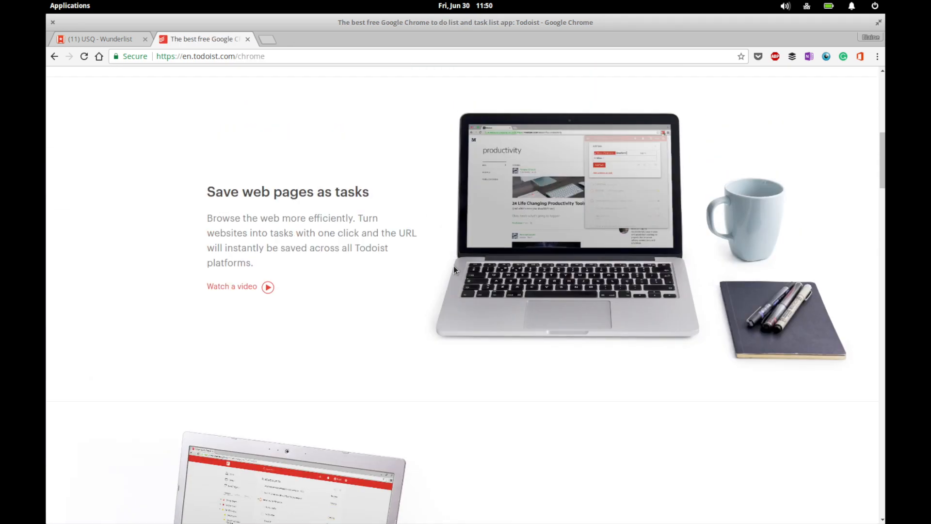
pyautogui.scroll(-3)
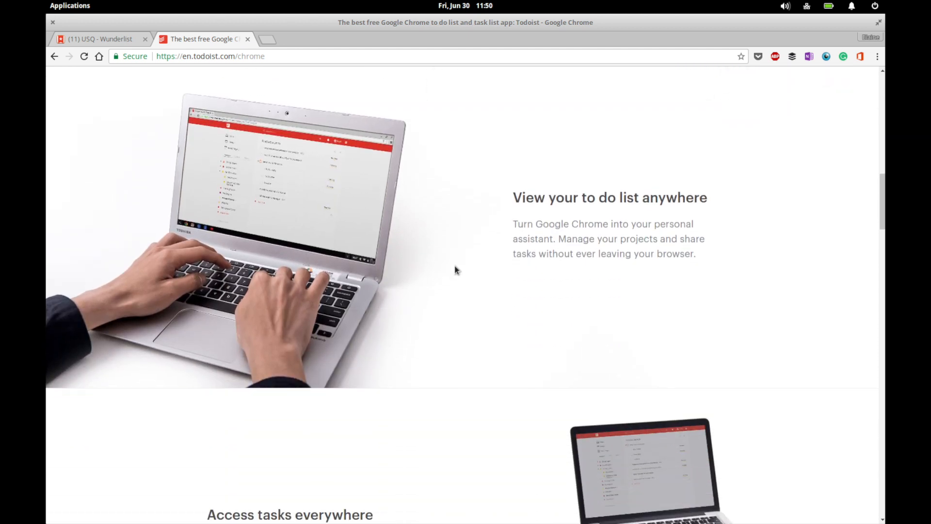
pyautogui.scroll(-3)
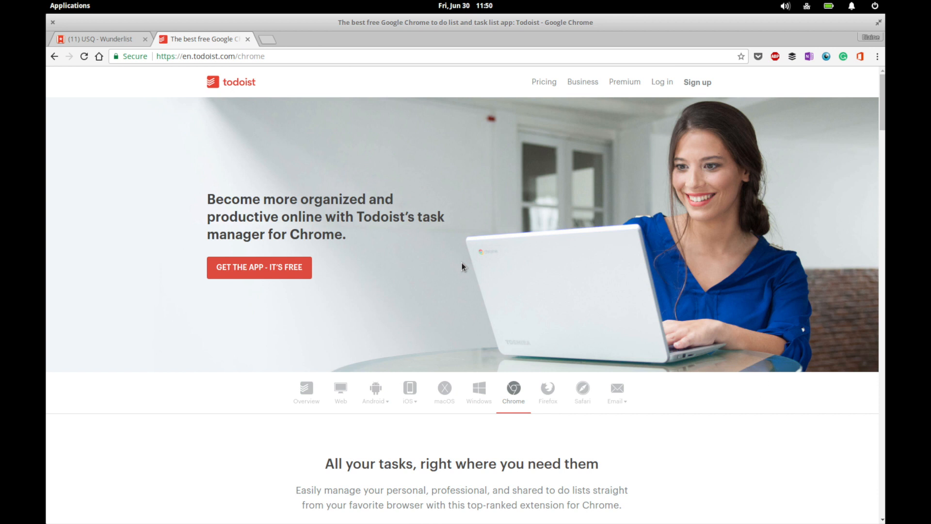
pyautogui.moveTo(380, 233)
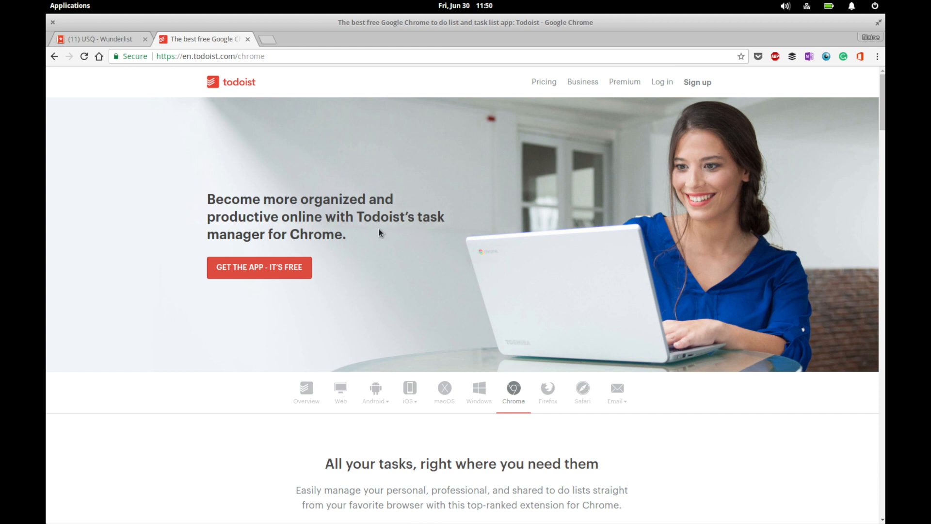
pyautogui.moveTo(292, 100)
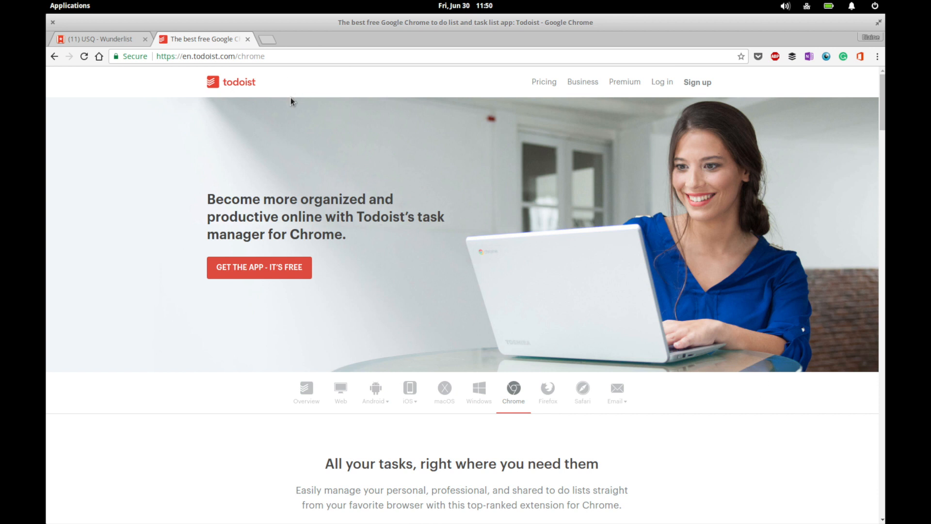
pyautogui.moveTo(269, 44)
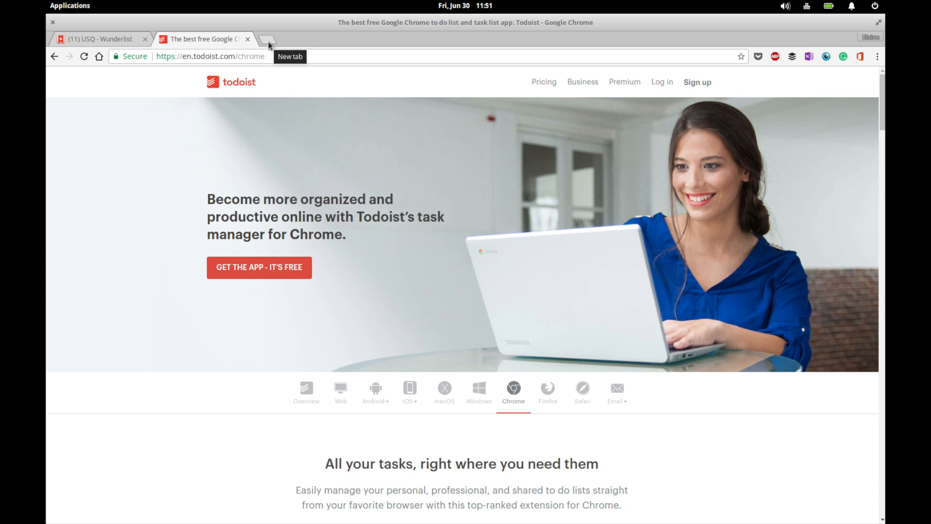
# Step: Search 'trello' in a new tab, visit trello.com and scroll through its homepage tour
pyautogui.click(269, 39)
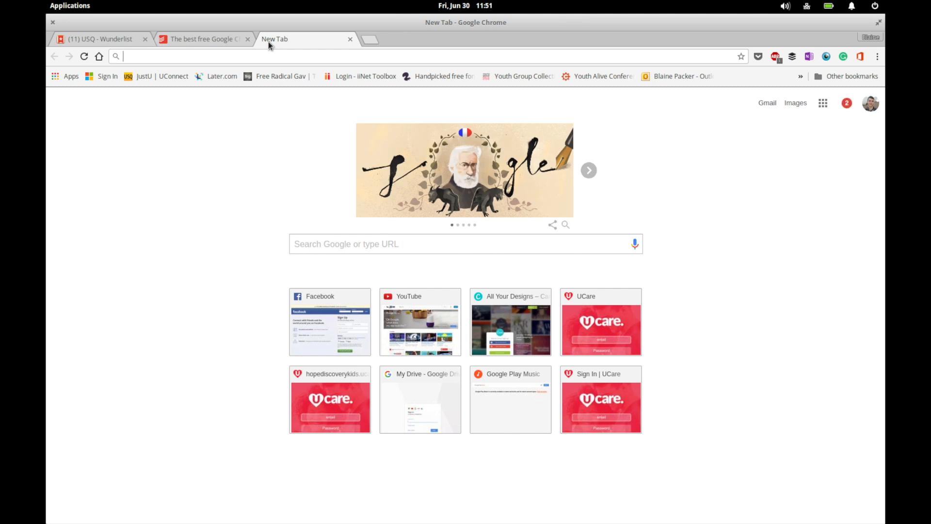
pyautogui.write('trello&oq=trello&aqs=chrome..69i57j0l5.1184j0j7&sourceid=chrome&ie=UTF-8')
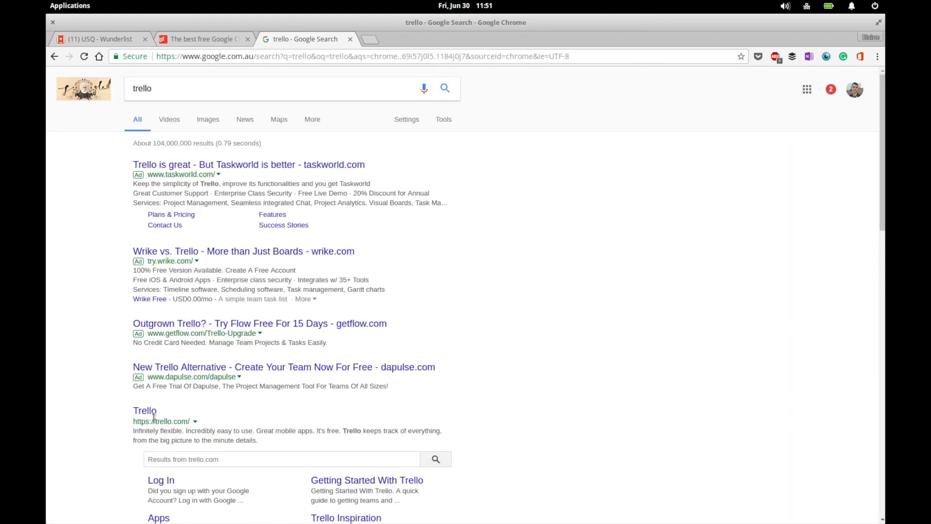
pyautogui.click(144, 409)
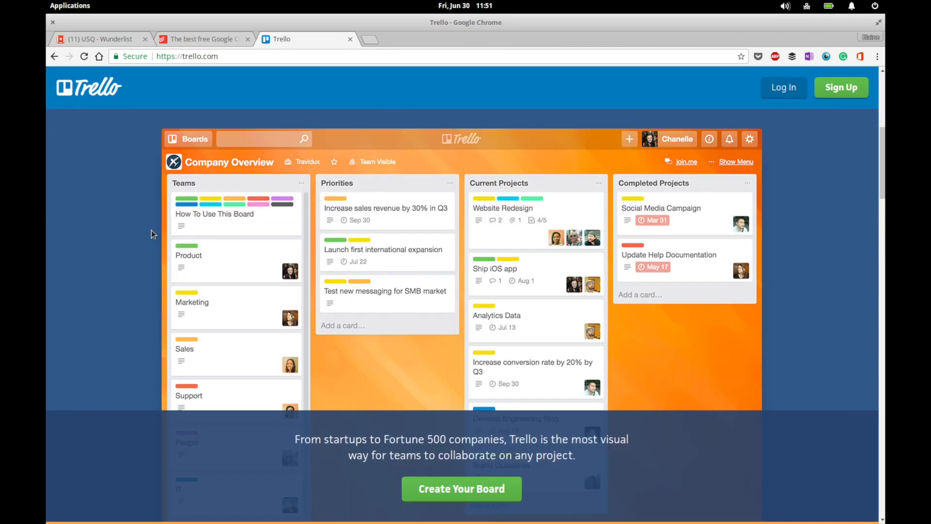
pyautogui.moveTo(162, 222)
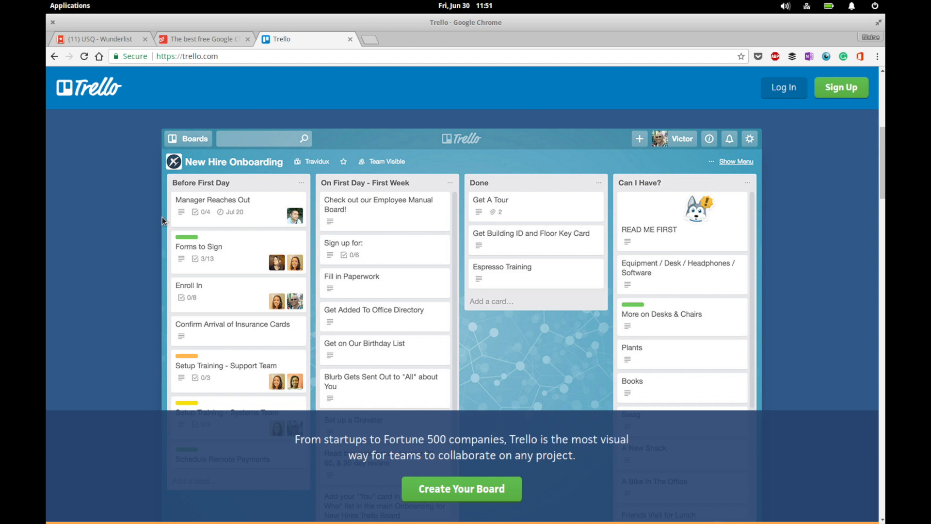
pyautogui.scroll(-3)
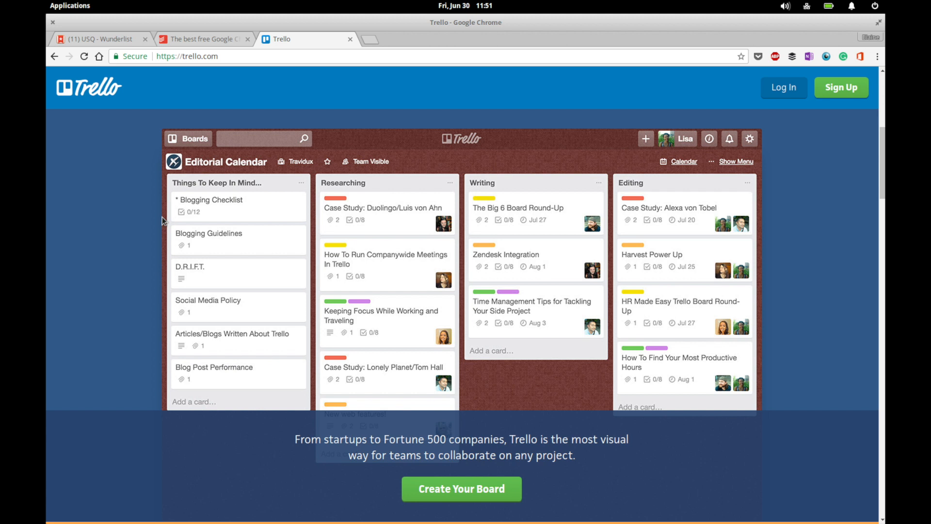
pyautogui.moveTo(157, 224)
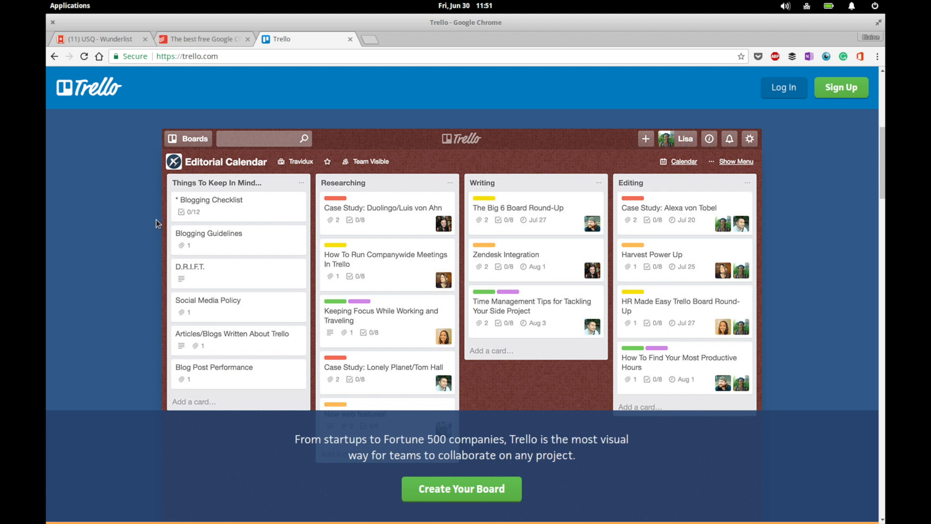
pyautogui.moveTo(160, 222)
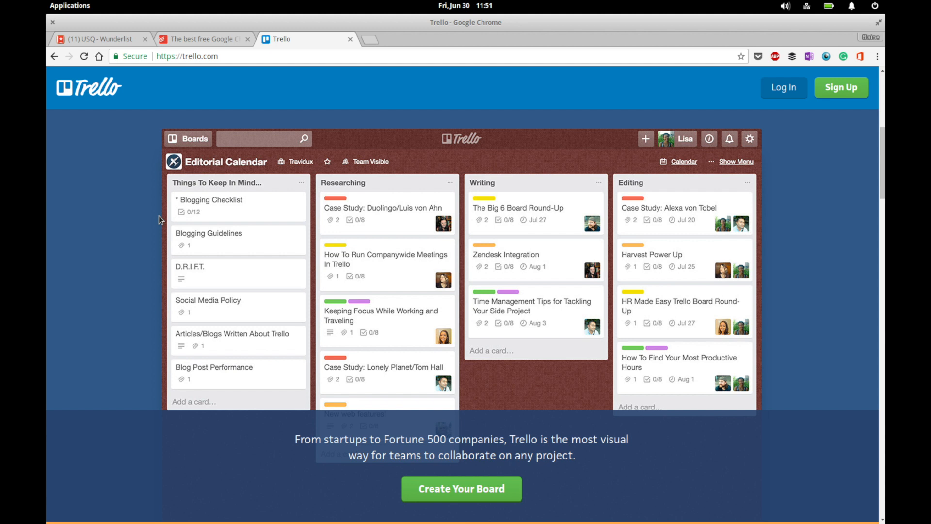
pyautogui.scroll(-3)
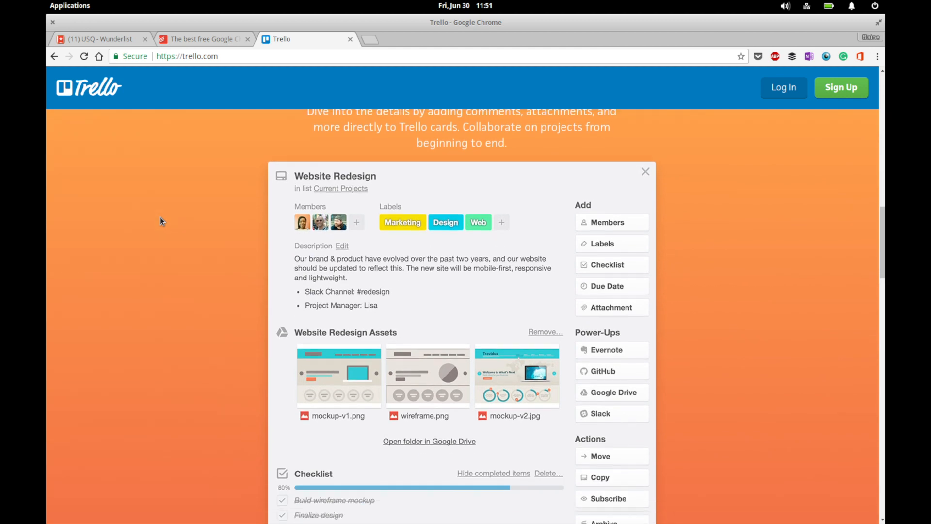
pyautogui.scroll(-3)
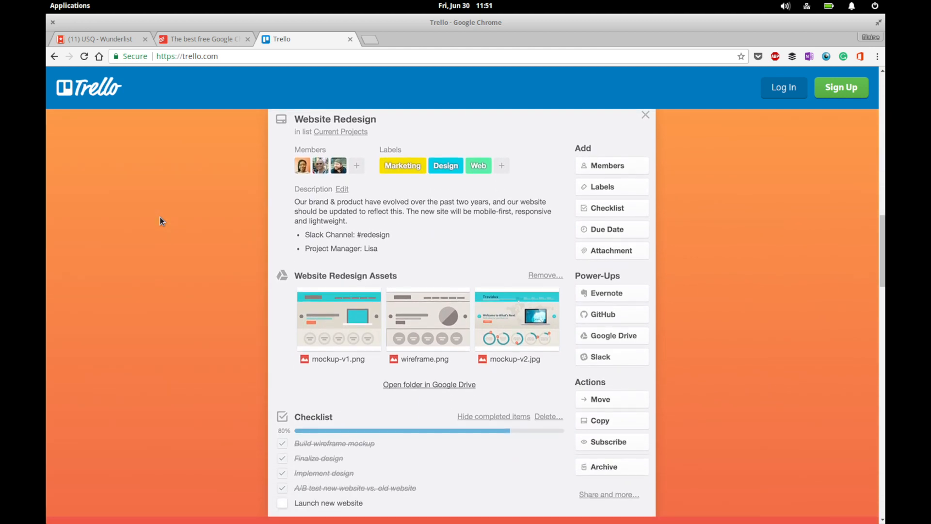
pyautogui.moveTo(713, 247)
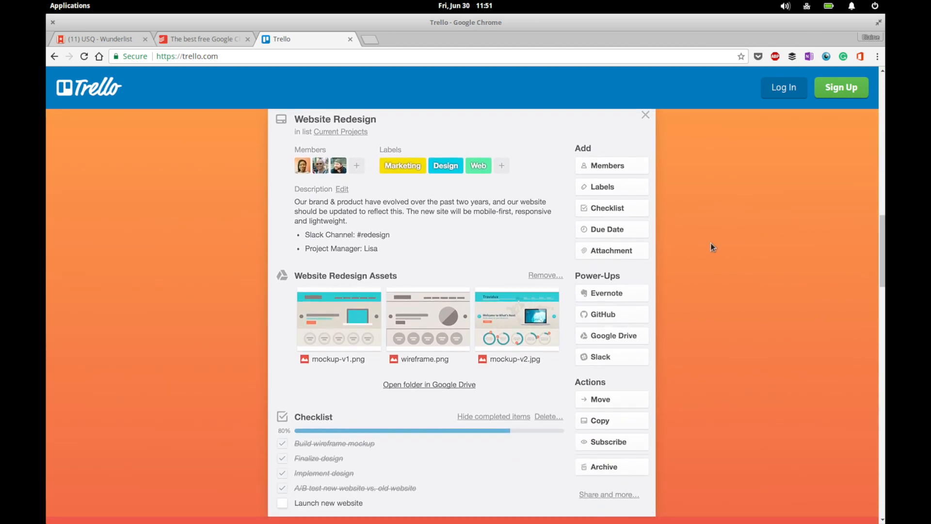
pyautogui.moveTo(708, 247)
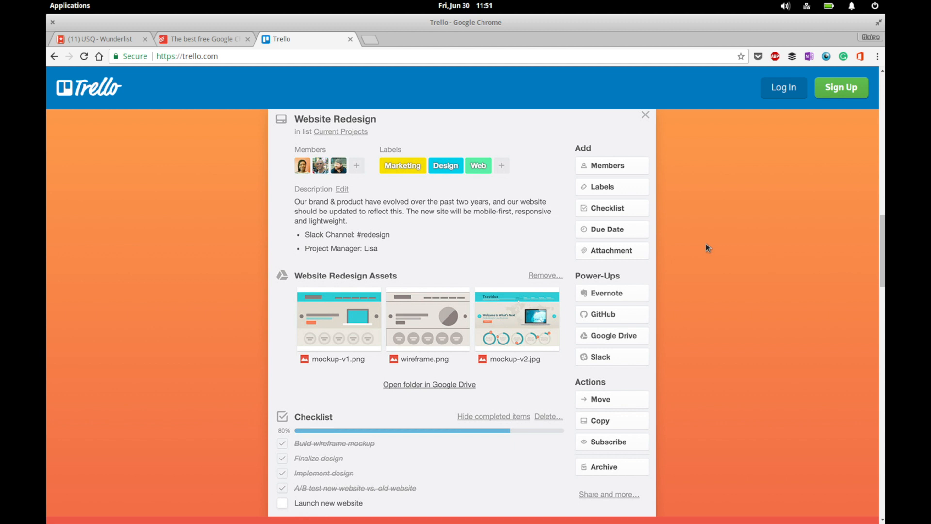
pyautogui.moveTo(704, 248)
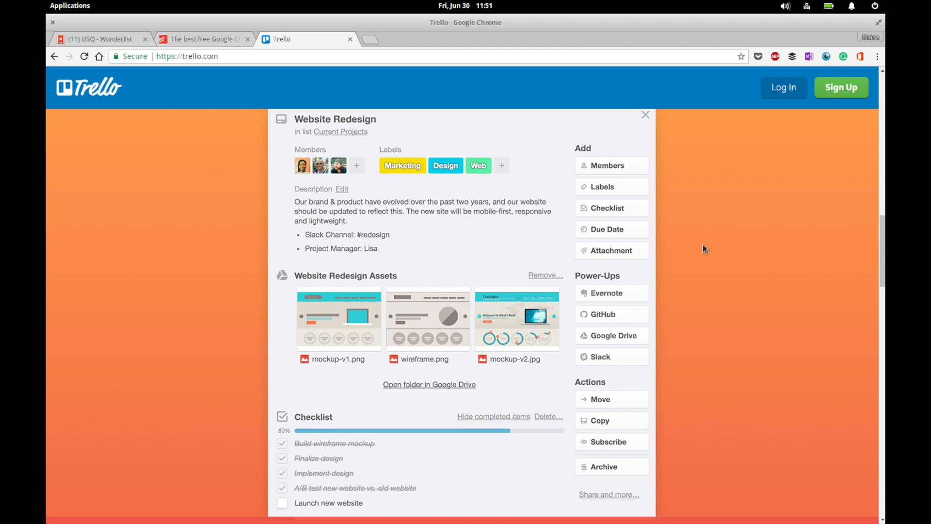
pyautogui.moveTo(710, 249)
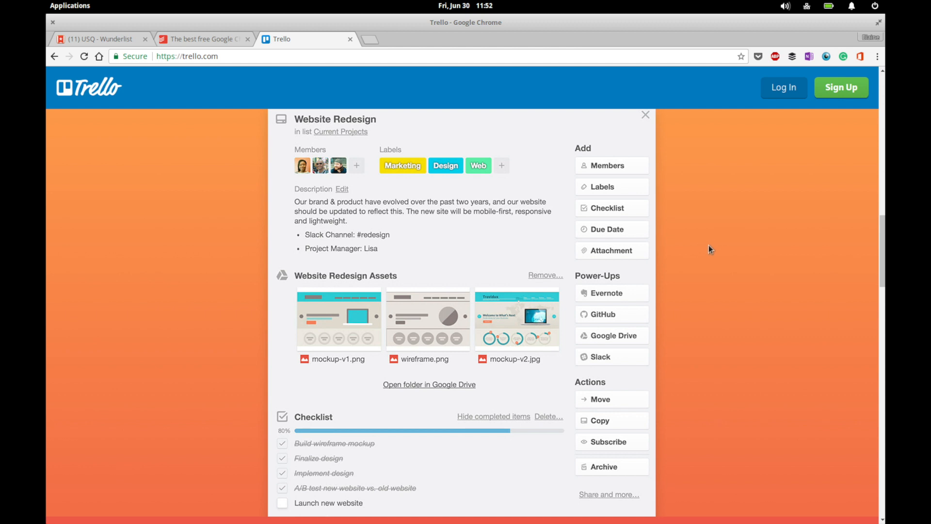
pyautogui.moveTo(708, 255)
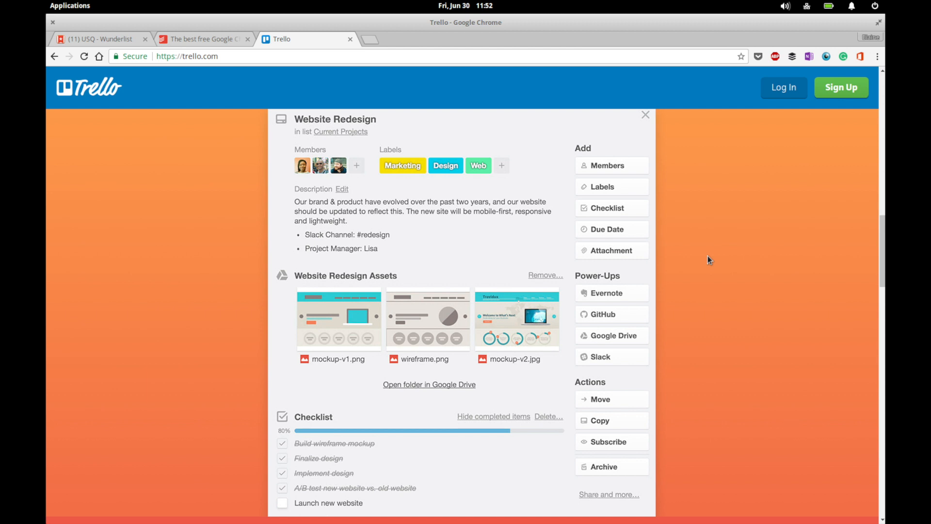
pyautogui.scroll(-3)
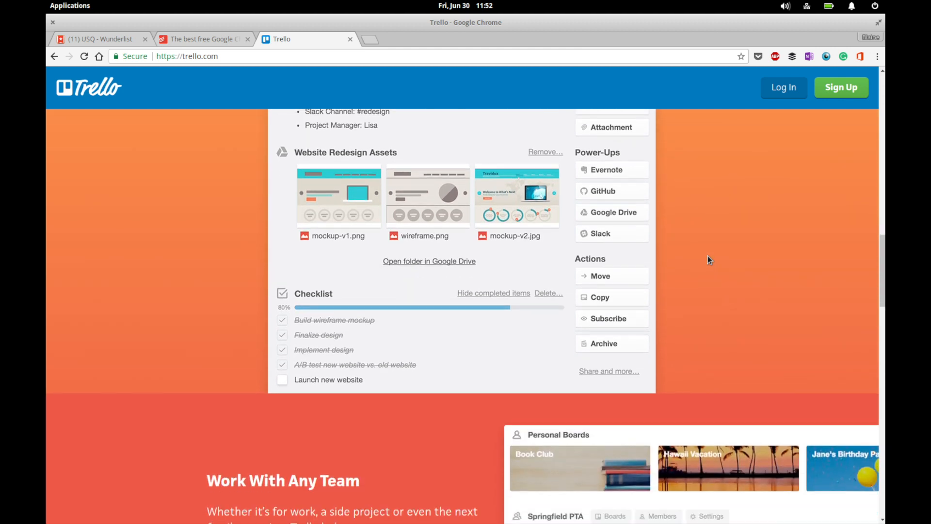
pyautogui.scroll(-3)
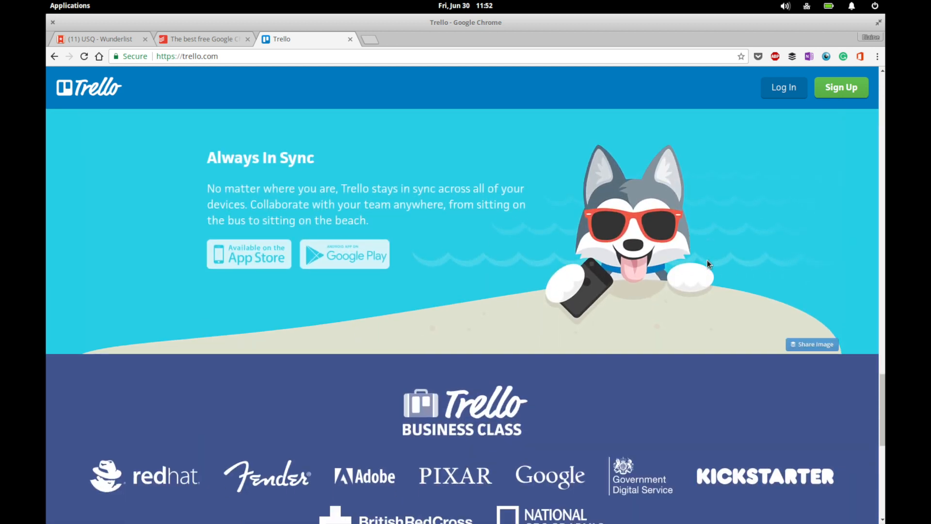
pyautogui.scroll(-3)
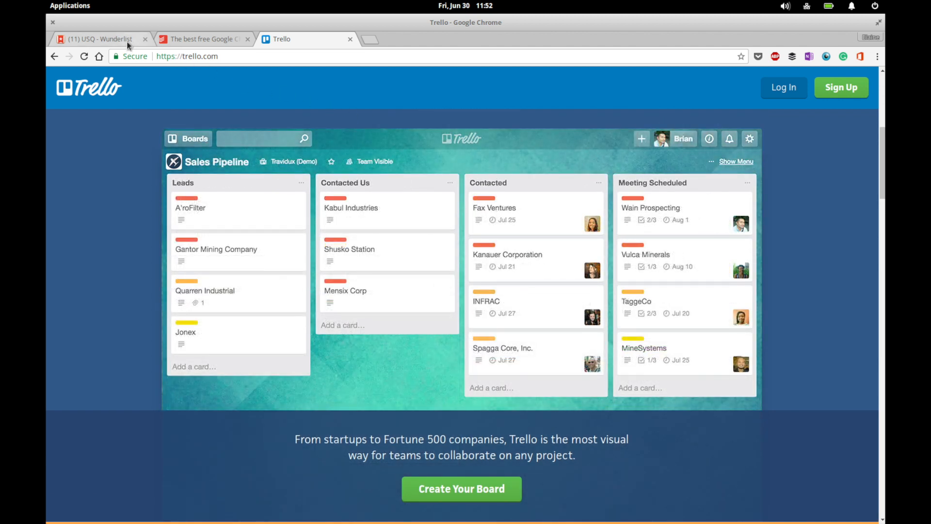
pyautogui.moveTo(370, 45)
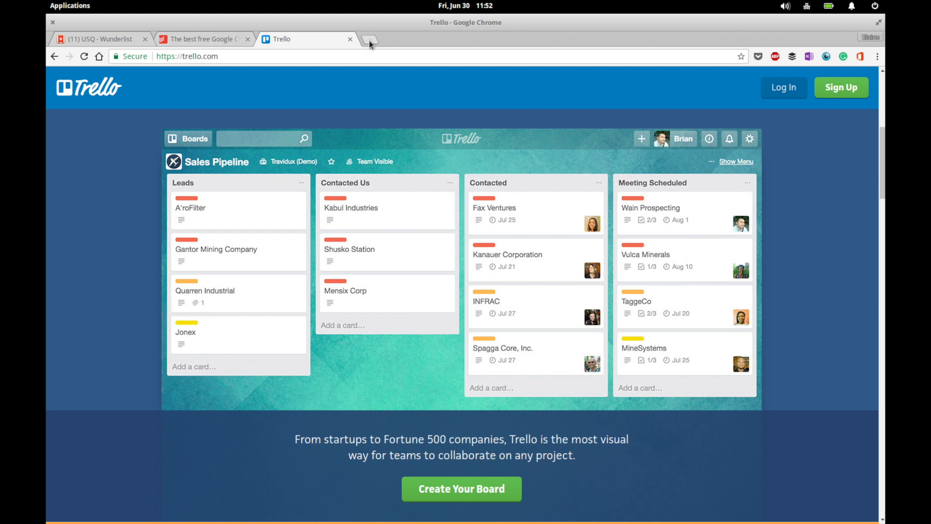
pyautogui.moveTo(369, 45)
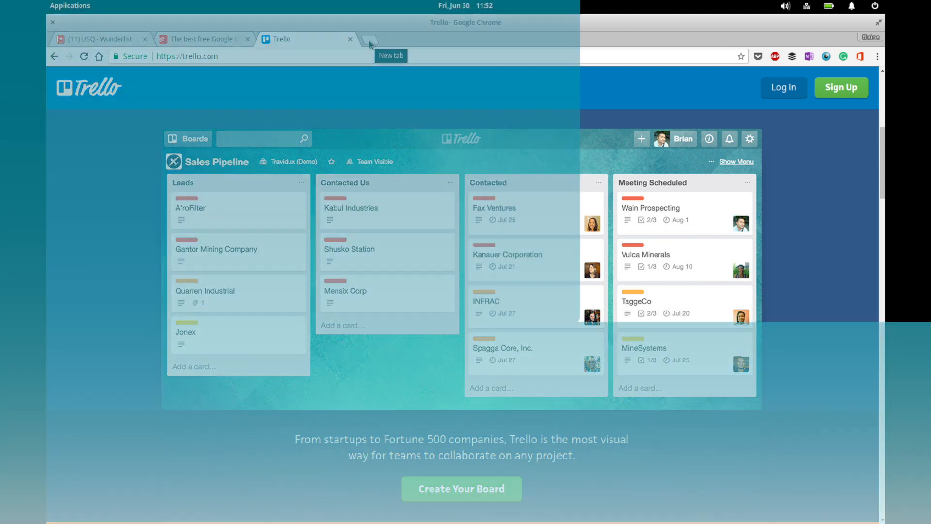
# Step: Launch OneNote Online from the apps page in a new tab
pyautogui.click(369, 39)
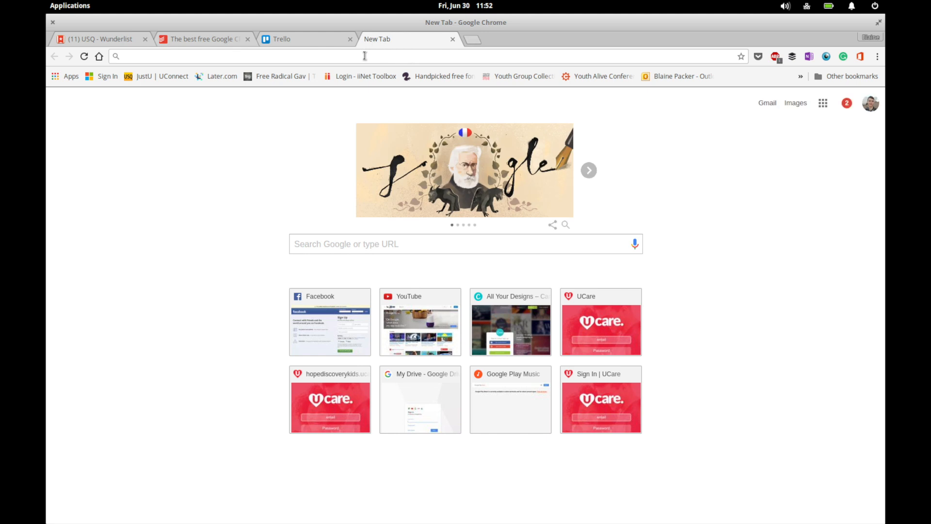
pyautogui.moveTo(153, 78)
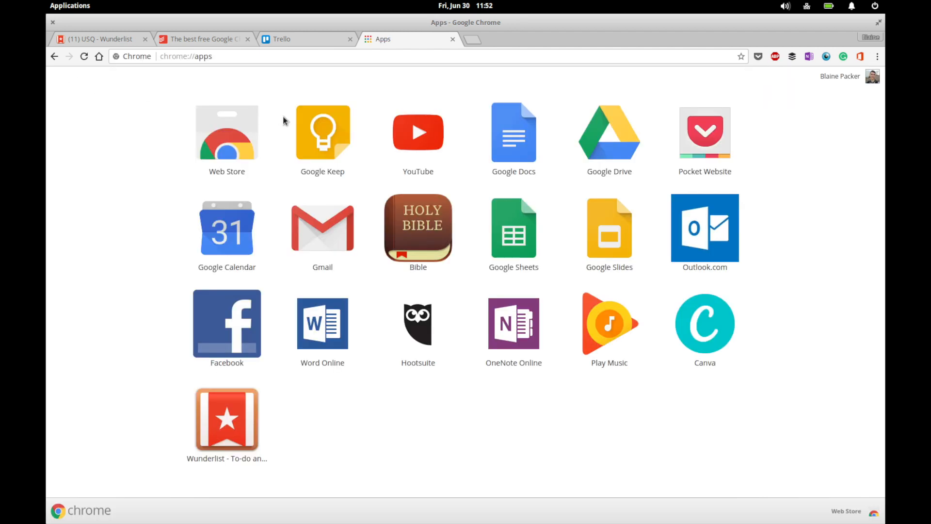
pyautogui.click(513, 323)
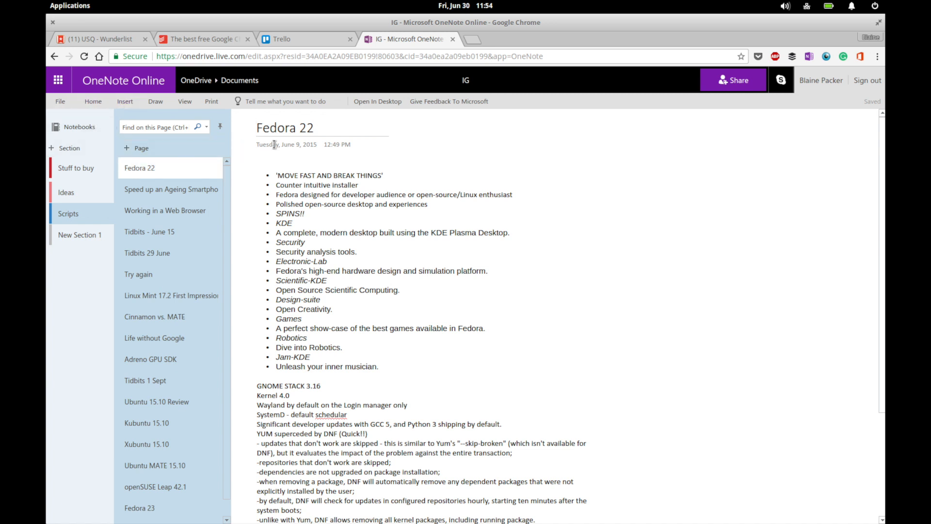
pyautogui.moveTo(507, 168)
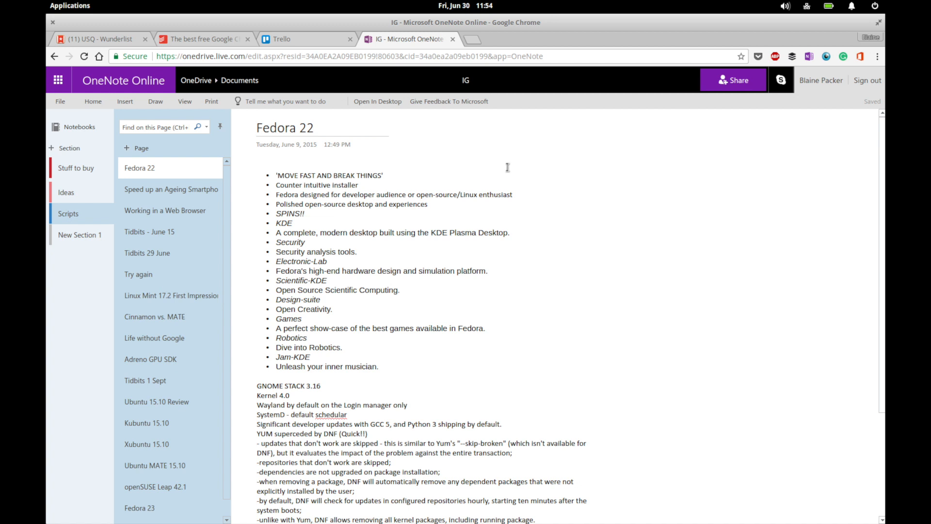
pyautogui.moveTo(160, 316)
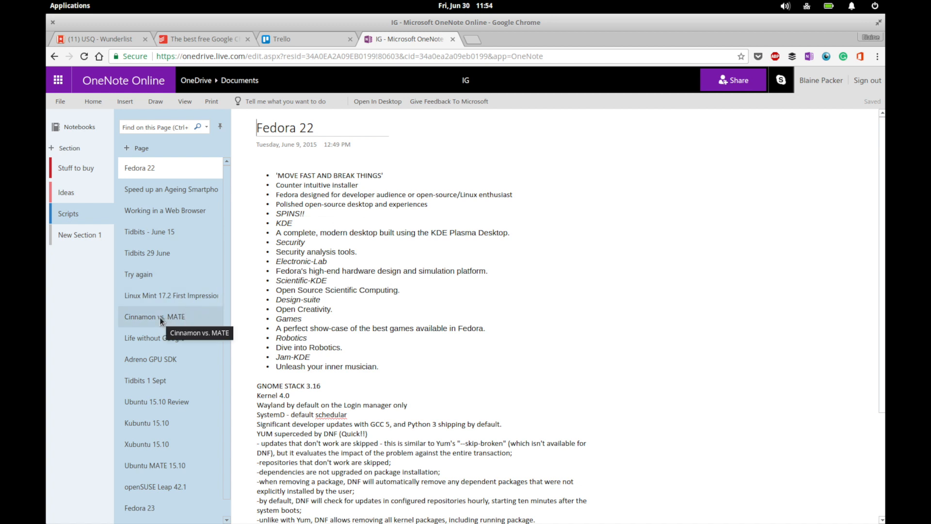
pyautogui.moveTo(185, 232)
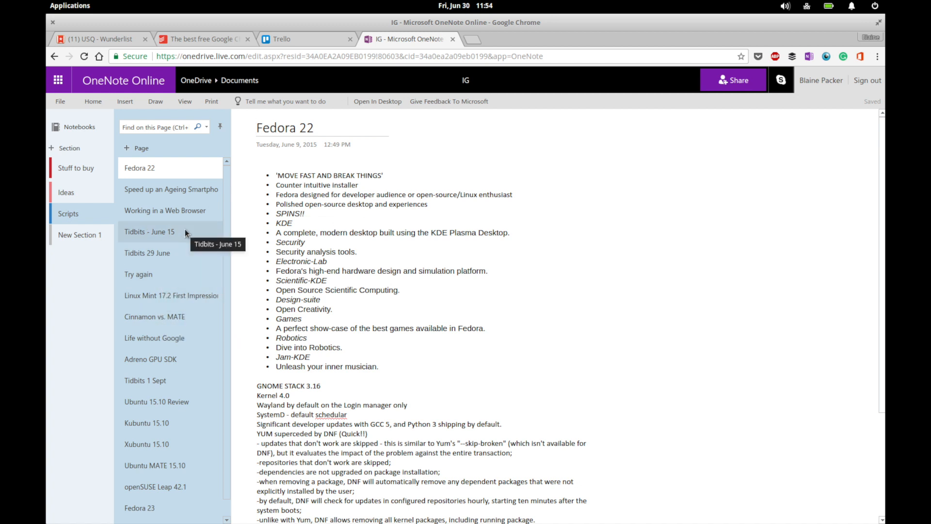
pyautogui.moveTo(555, 261)
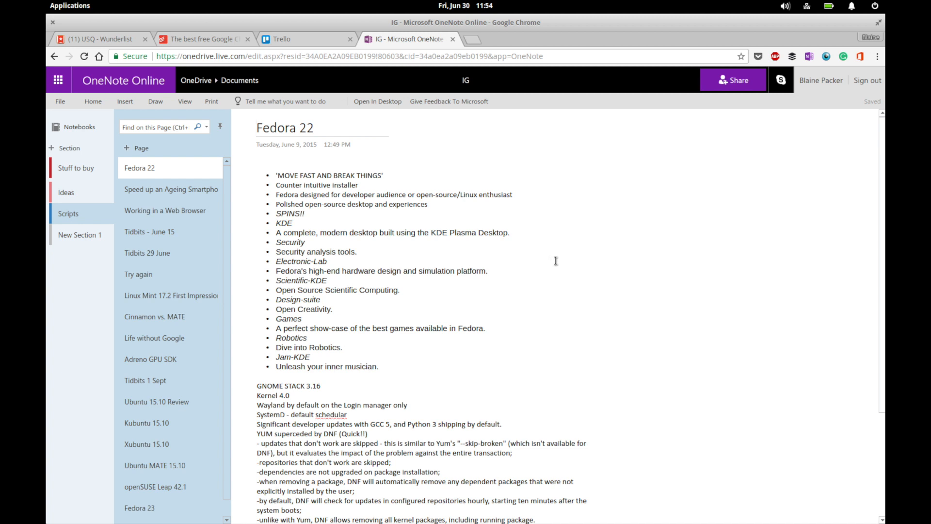
pyautogui.moveTo(570, 258)
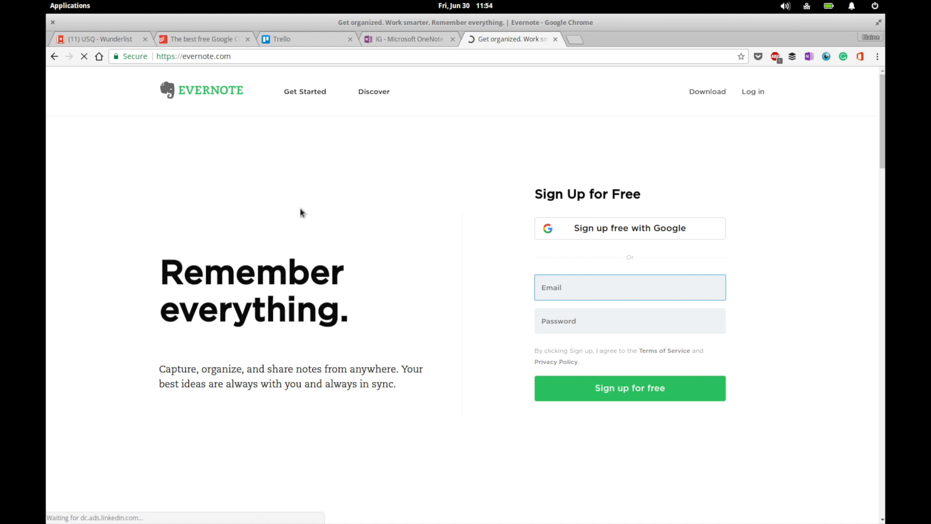
# Step: Scroll the Evernote homepage, then browse the Evernote Blog's latest stories via Discover
pyautogui.scroll(-3)
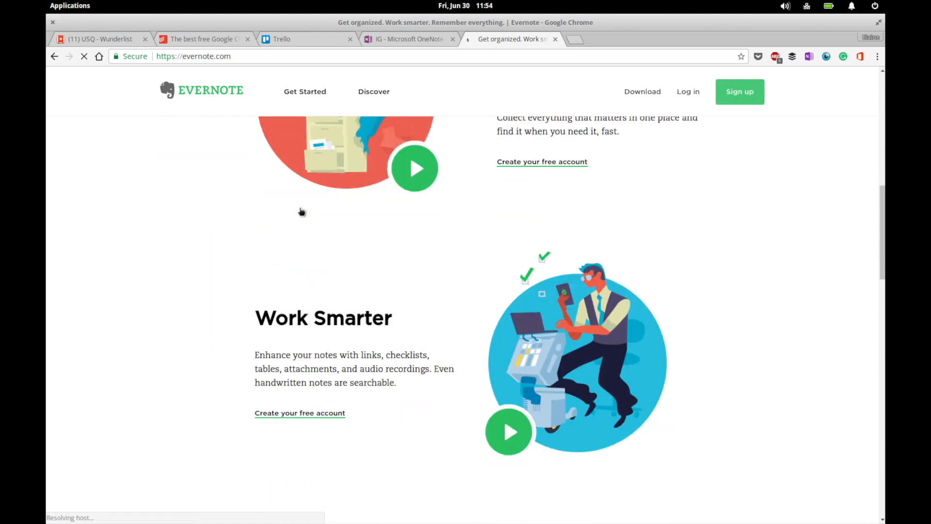
pyautogui.scroll(-3)
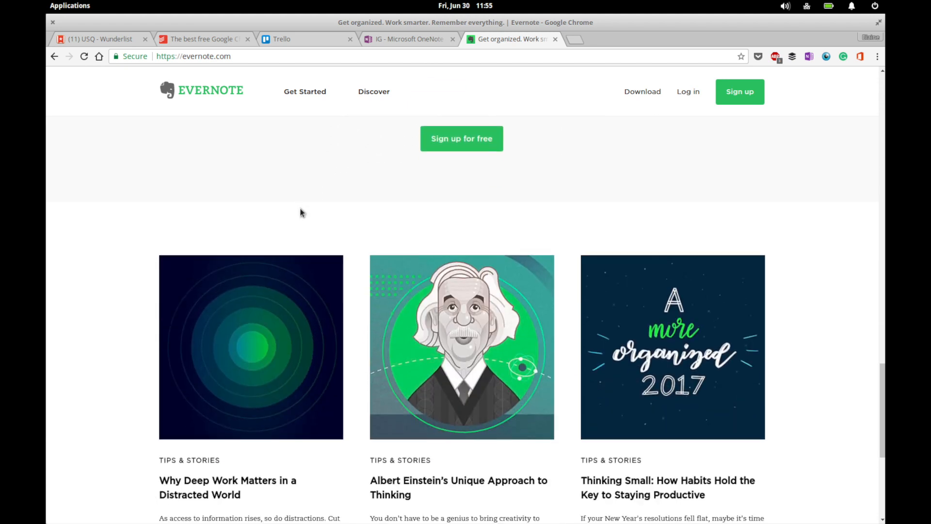
pyautogui.scroll(-3)
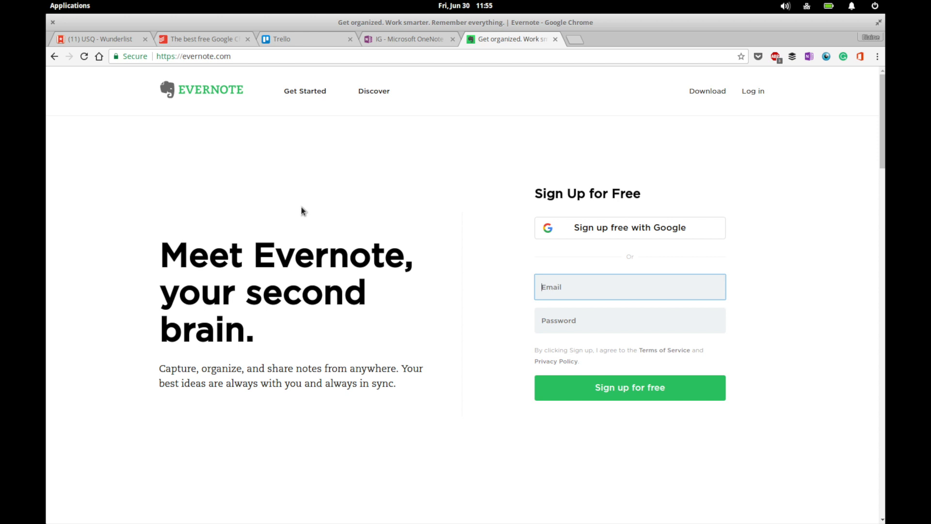
pyautogui.click(374, 91)
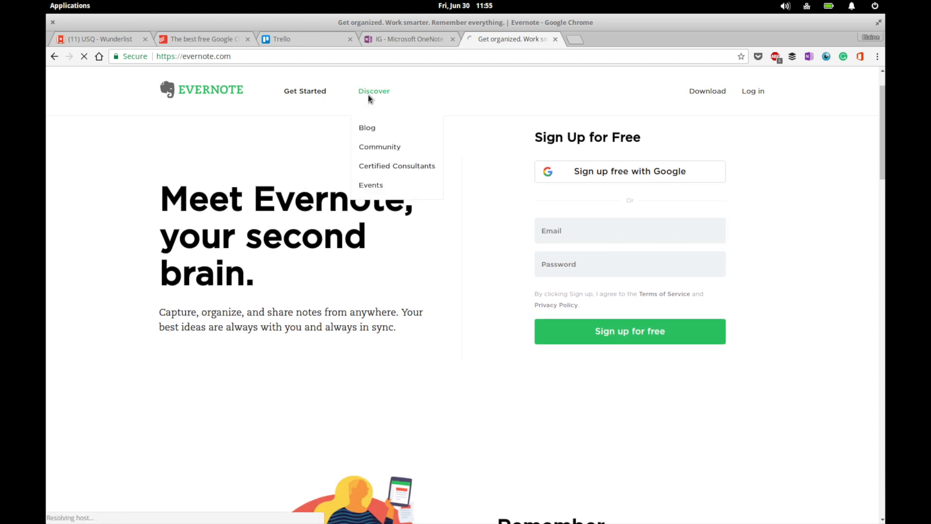
pyautogui.click(367, 128)
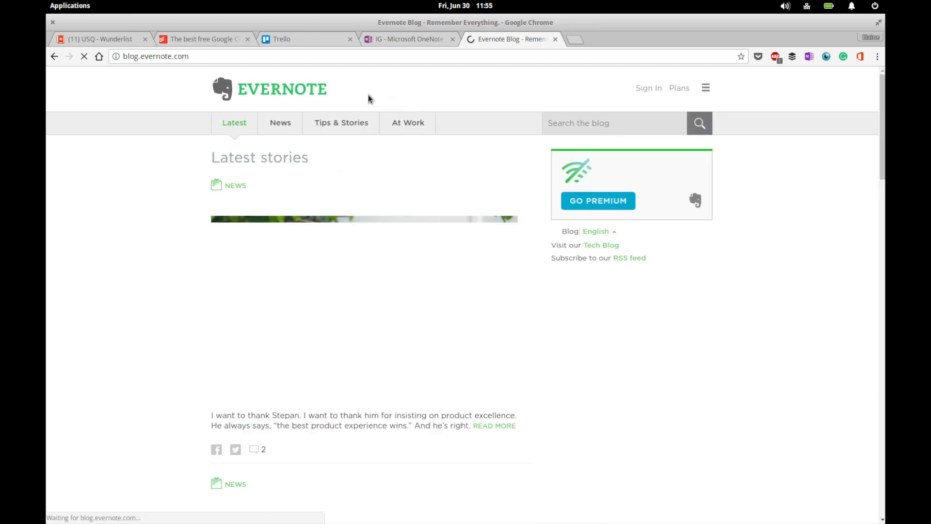
pyautogui.scroll(-3)
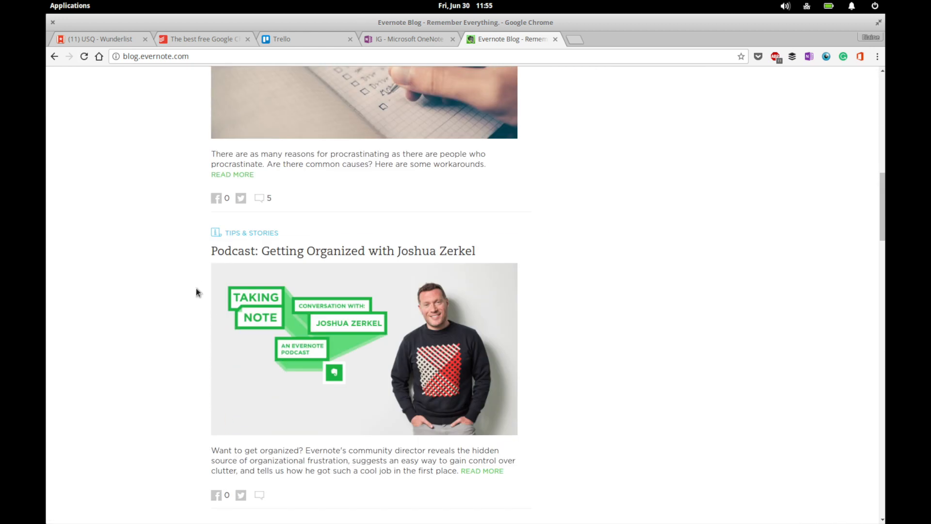
pyautogui.scroll(-3)
pyautogui.write('office')
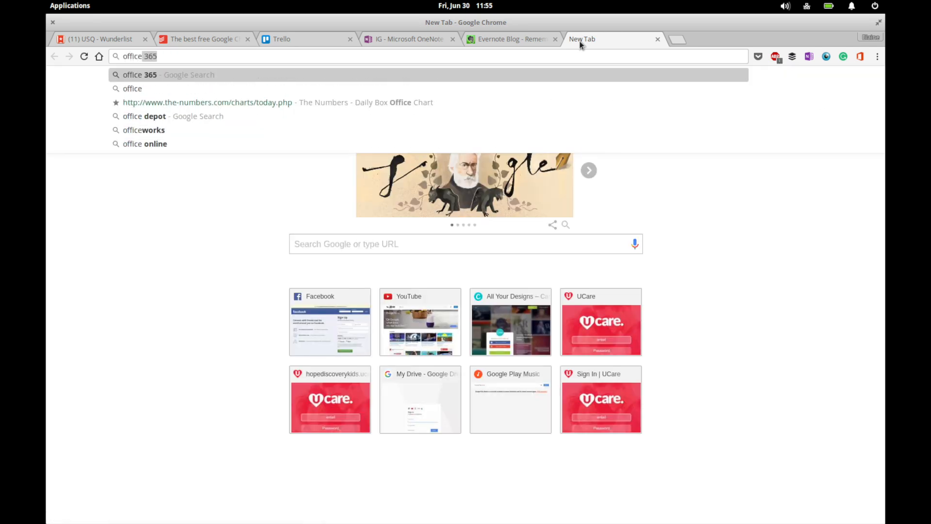
# Step: Open My Drive from the New Tab page, then a separate tab for Microsoft sign-in
pyautogui.click(419, 399)
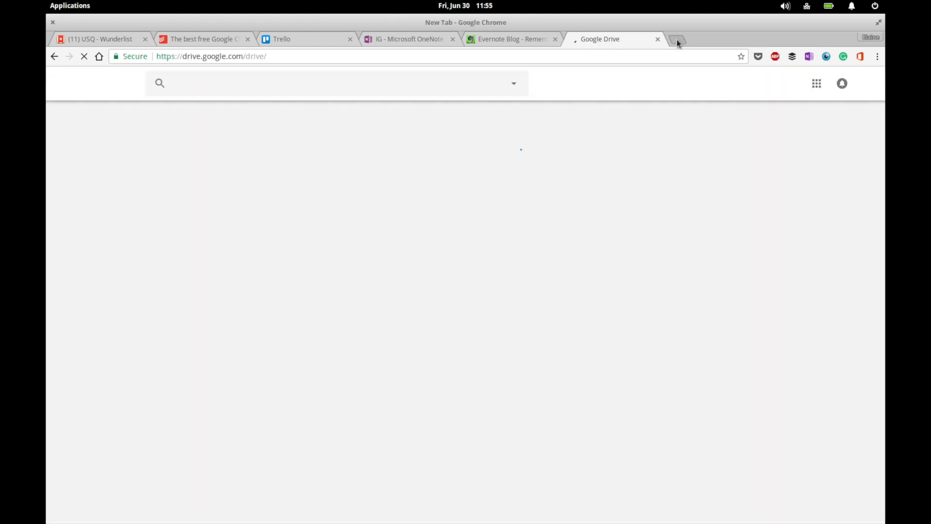
pyautogui.click(677, 39)
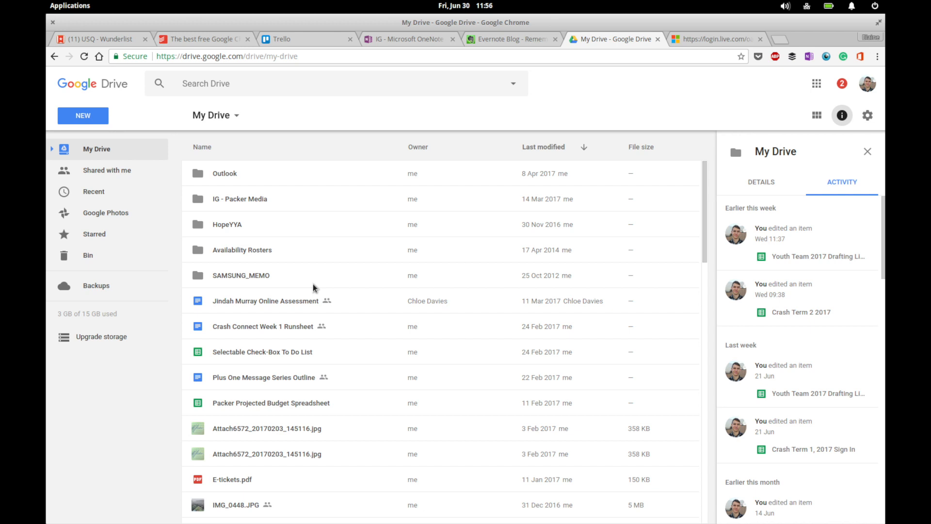
pyautogui.moveTo(326, 243)
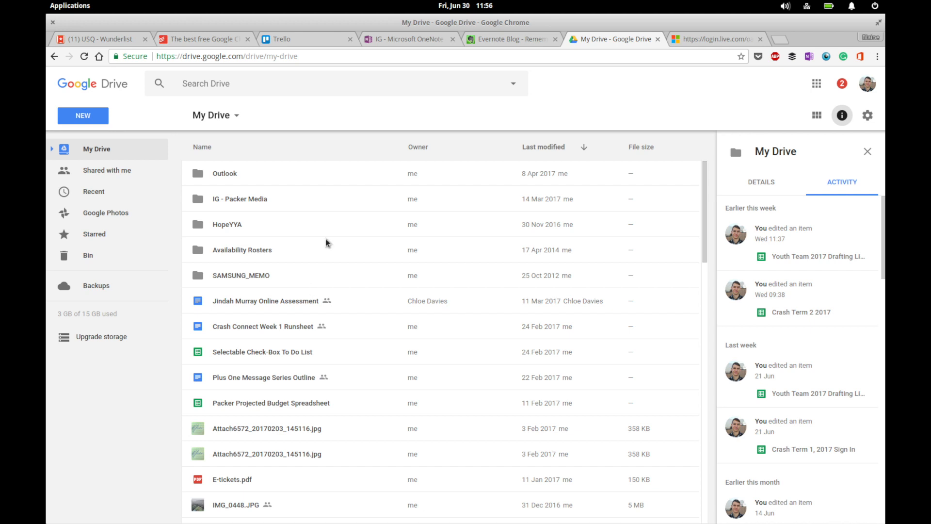
pyautogui.moveTo(640, 94)
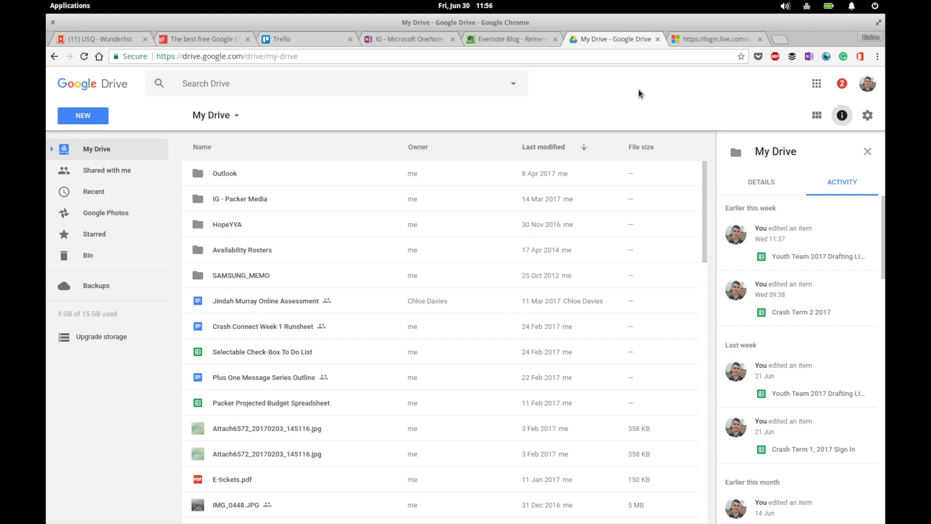
pyautogui.moveTo(656, 73)
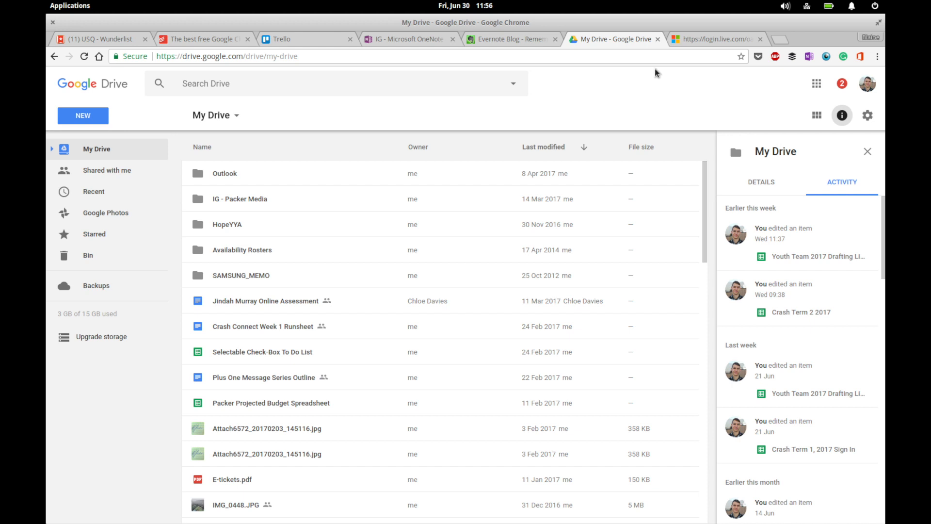
pyautogui.click(713, 38)
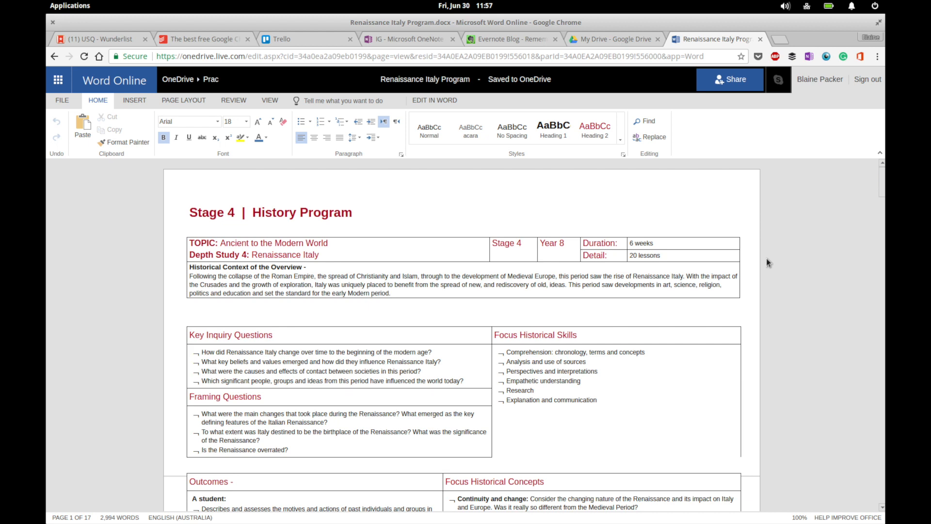
pyautogui.scroll(-3)
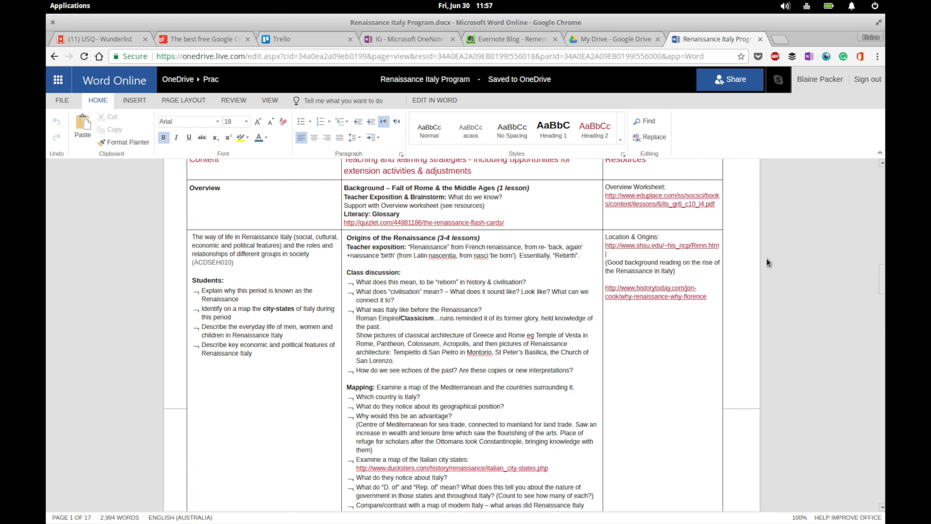
pyautogui.scroll(-3)
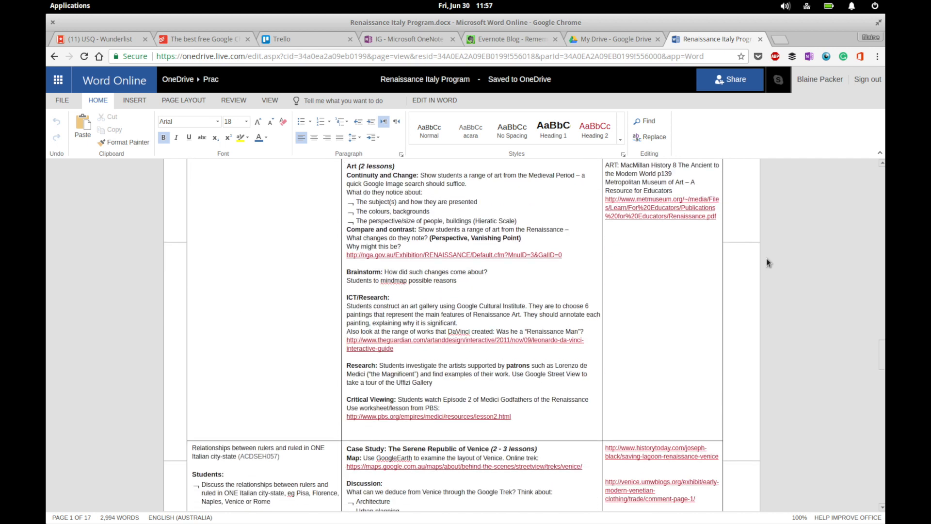
pyautogui.scroll(-3)
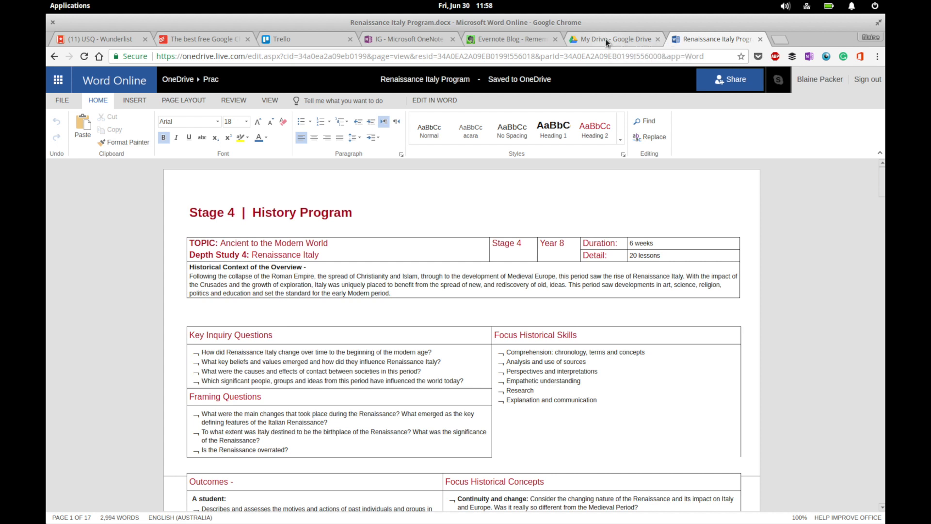
pyautogui.click(615, 39)
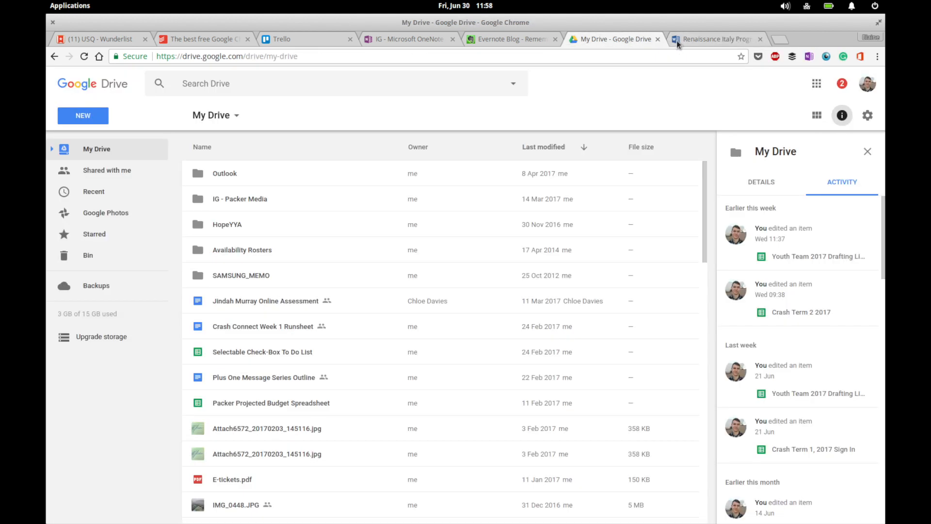
pyautogui.click(713, 39)
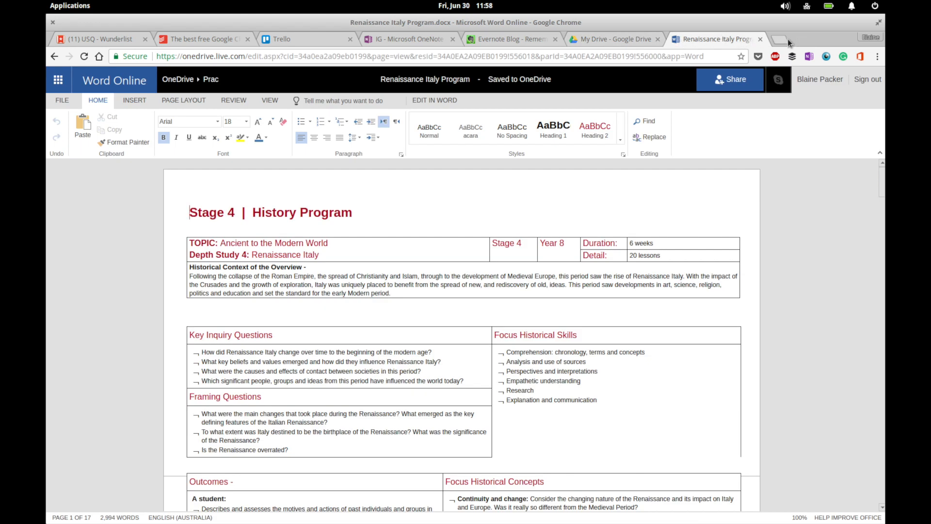
pyautogui.moveTo(787, 39)
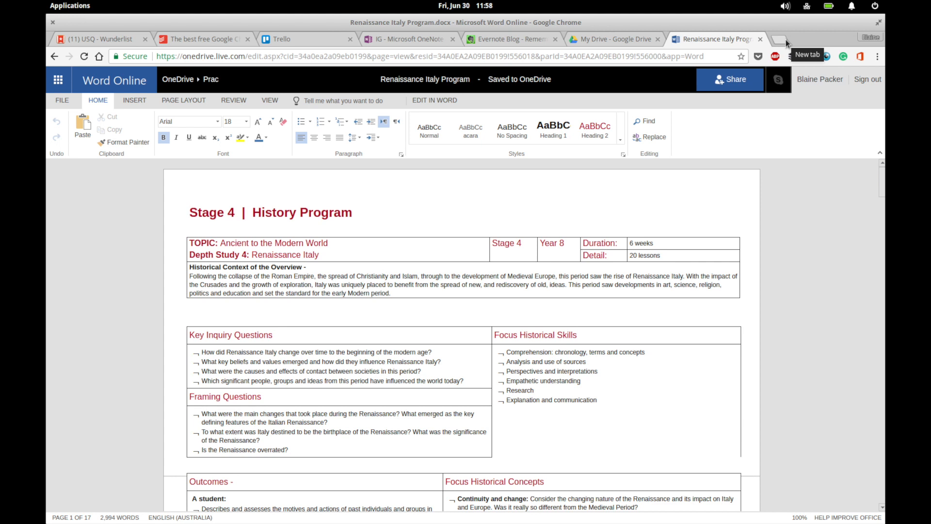
pyautogui.click(189, 212)
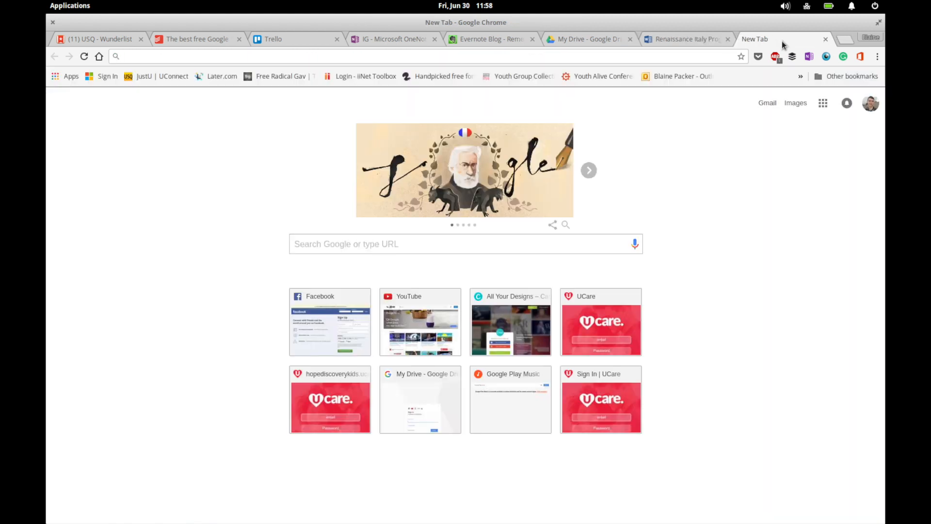
pyautogui.write('collobora&oq=collobora&aqs=chrome..69i57j0l5.4119j0j7&sourceid=chrome&ie=UTF-8')
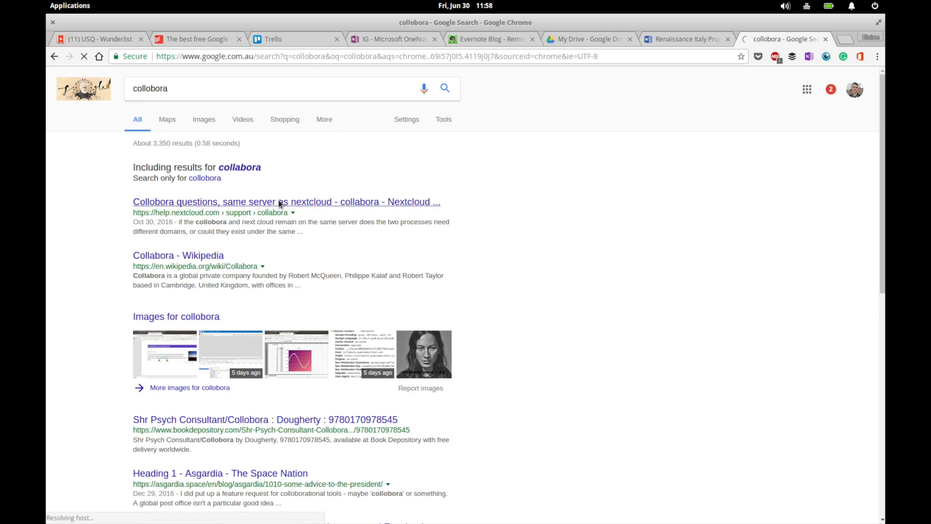
pyautogui.click(286, 202)
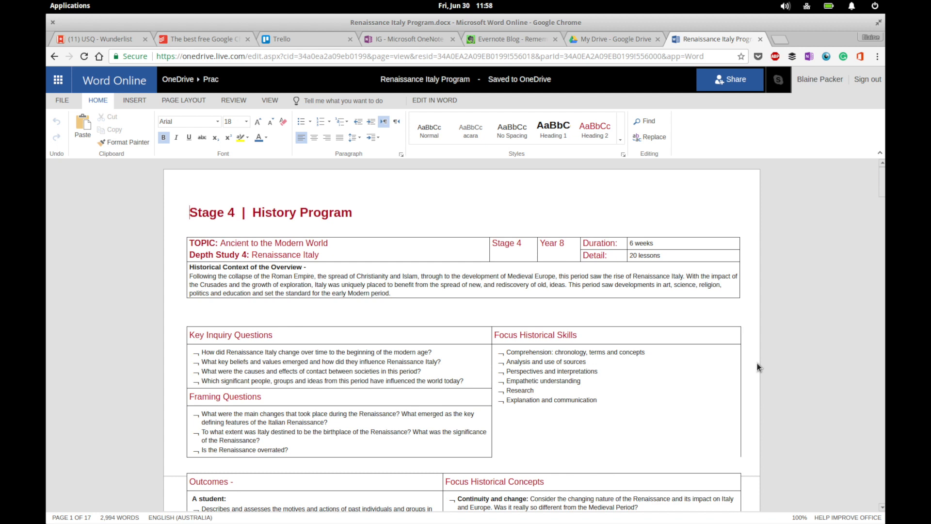
# Step: Glance at the Google Drive tab, then return to the Renaissance Italy Program document
pyautogui.click(612, 39)
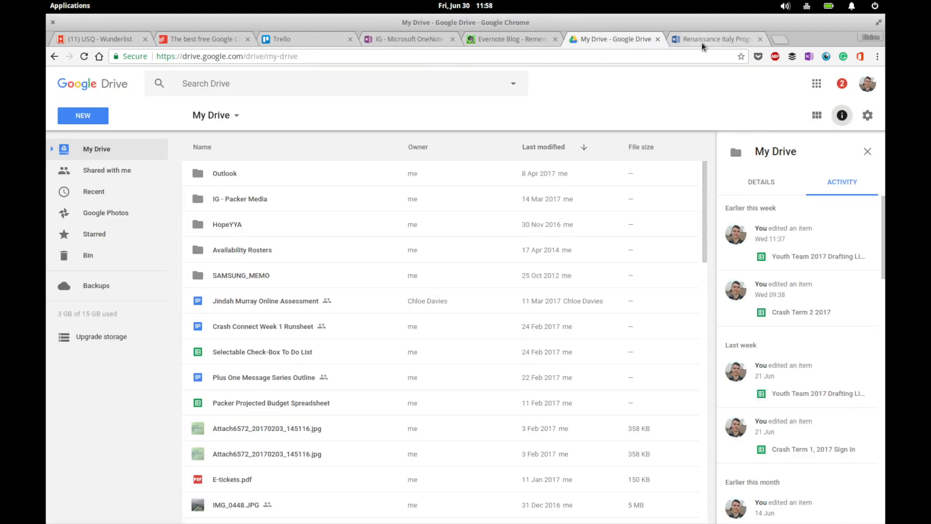
pyautogui.click(716, 38)
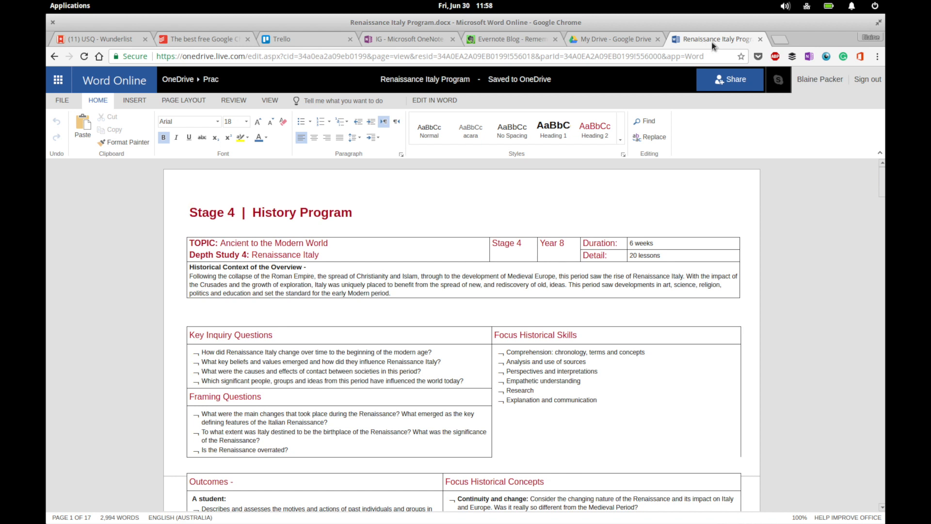
pyautogui.click(190, 212)
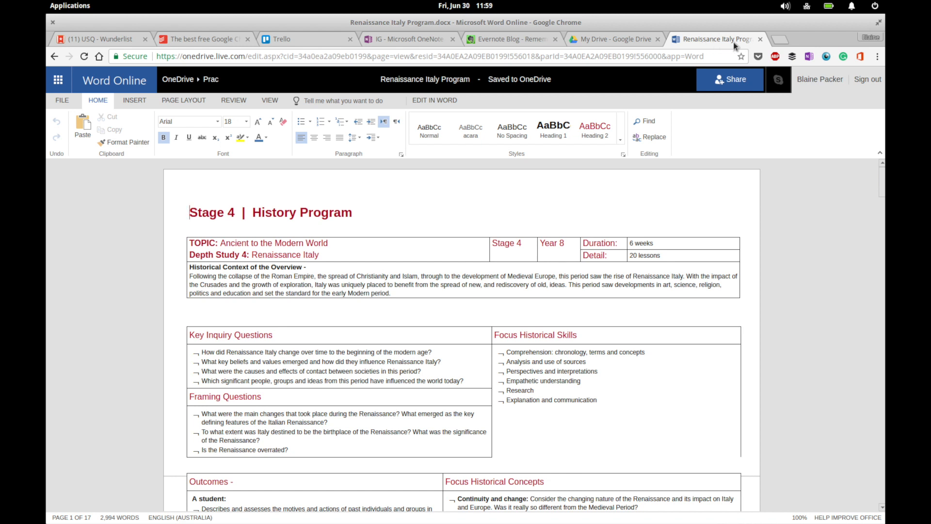
# Step: Open a fresh New Tab page with the Google search box and shortcuts
pyautogui.click(772, 39)
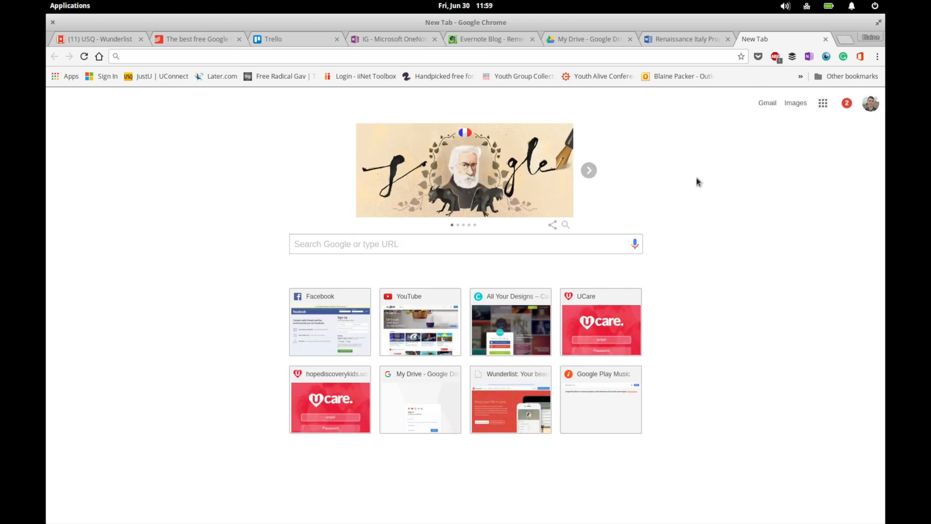
pyautogui.moveTo(698, 129)
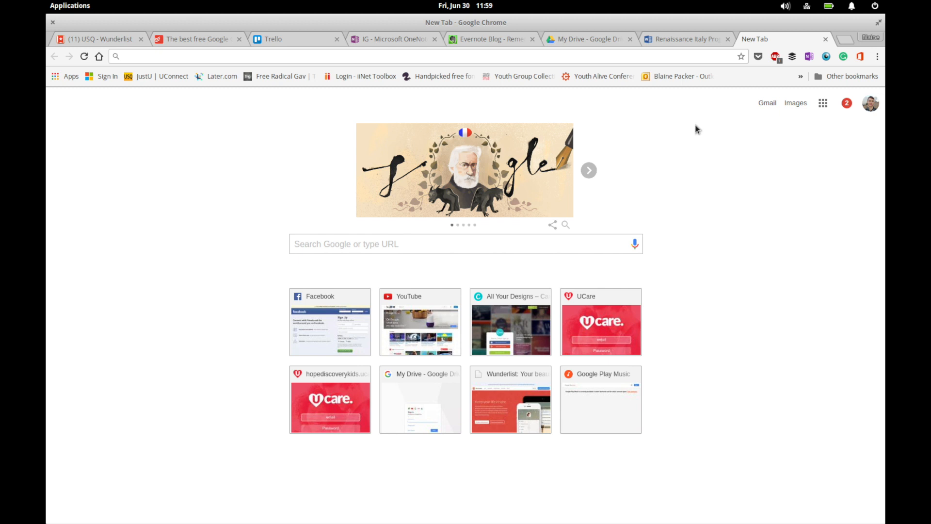
pyautogui.moveTo(690, 133)
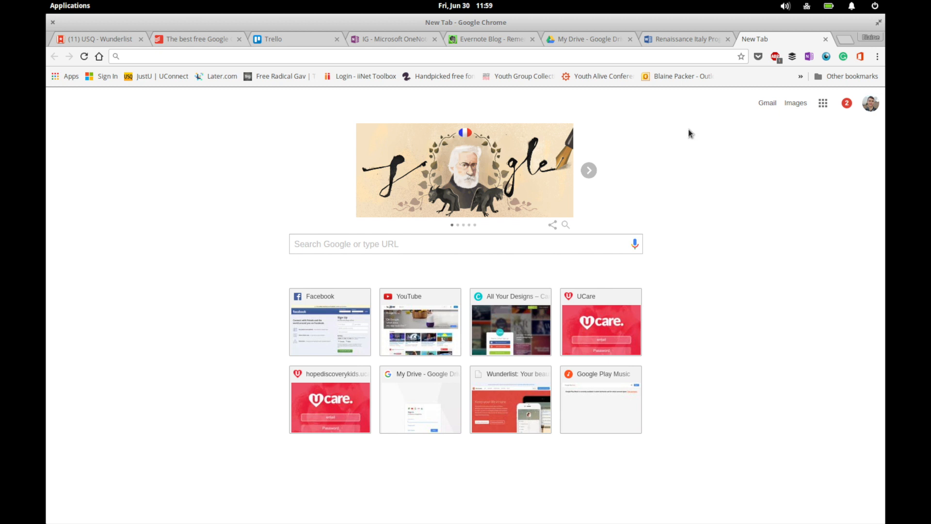
pyautogui.moveTo(787, 139)
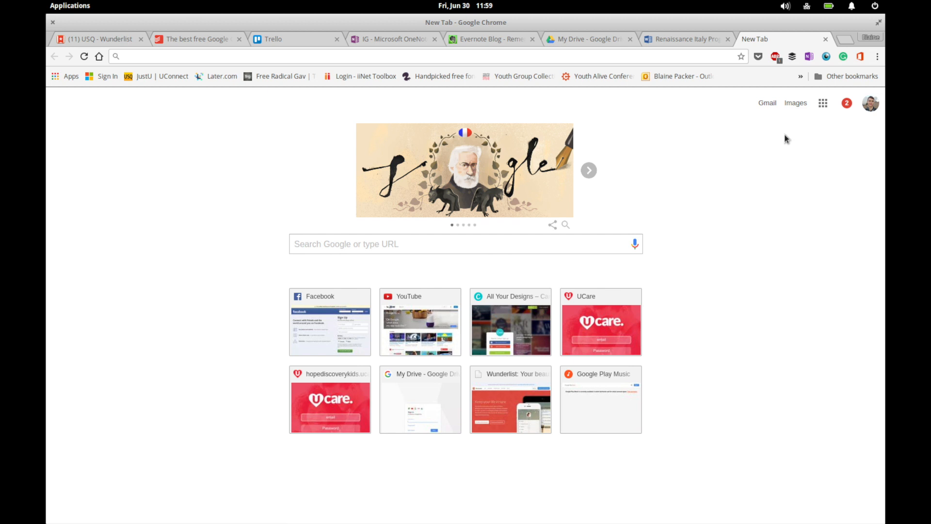
pyautogui.moveTo(787, 136)
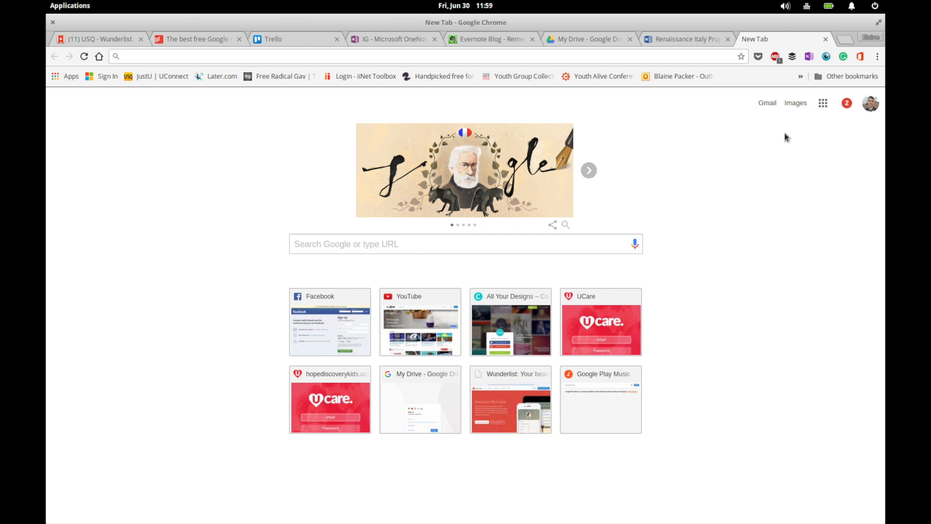
pyautogui.moveTo(814, 141)
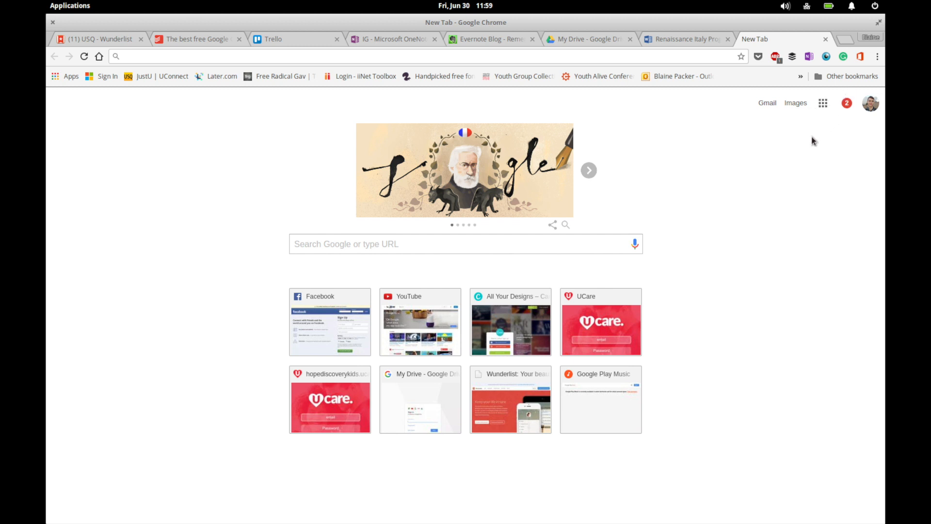
pyautogui.moveTo(819, 137)
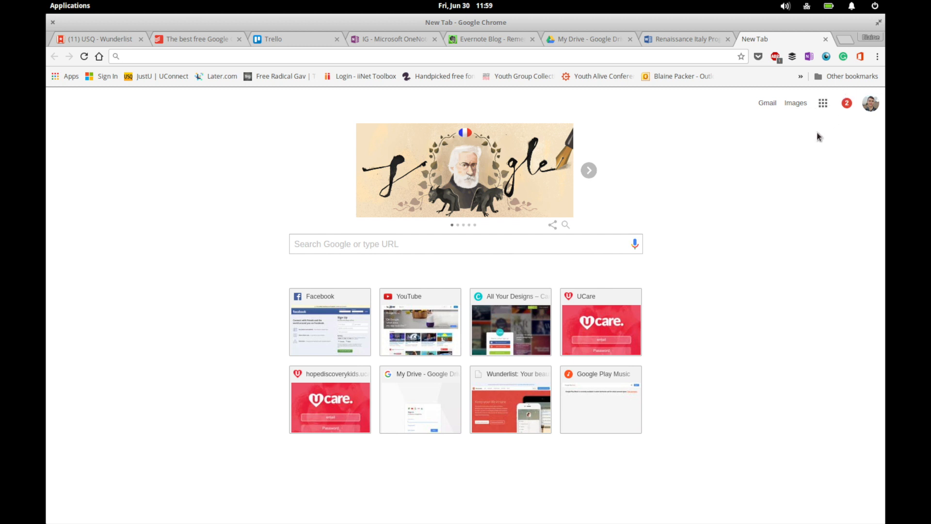
pyautogui.moveTo(806, 147)
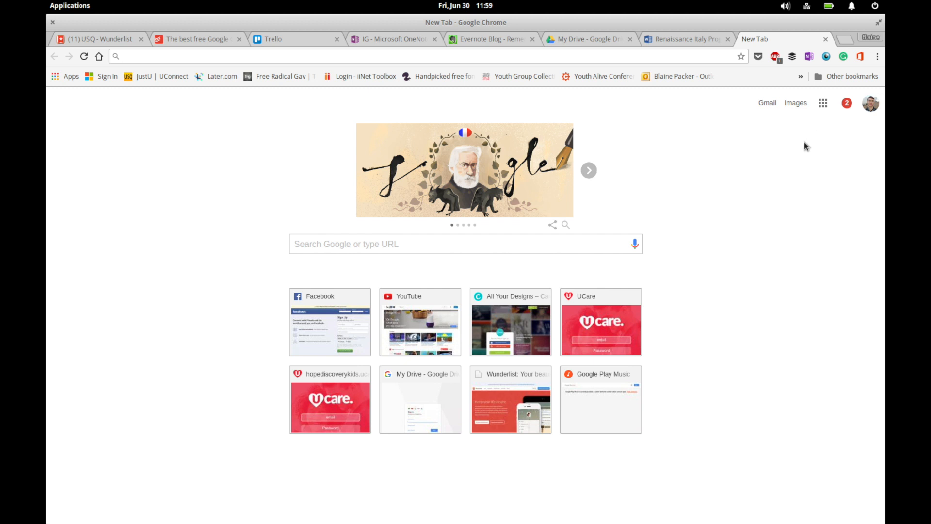
pyautogui.moveTo(821, 88)
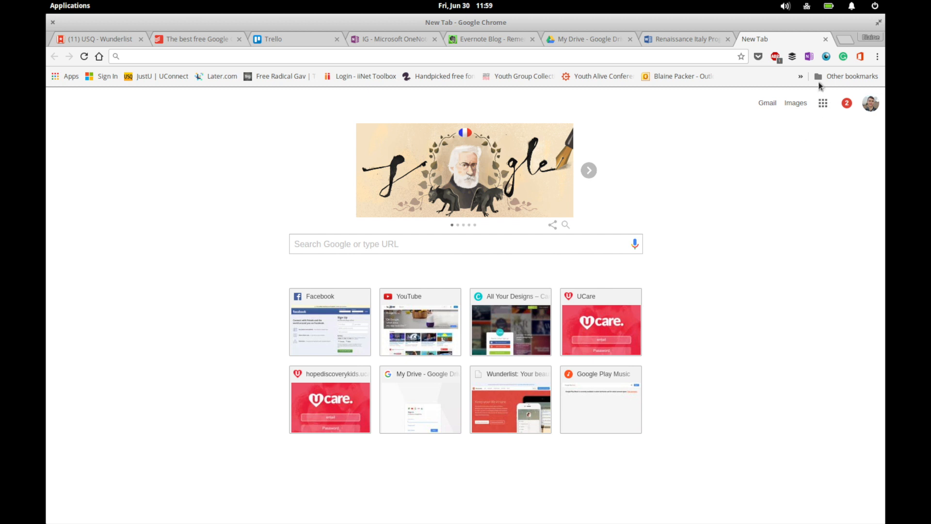
pyautogui.moveTo(520, 101)
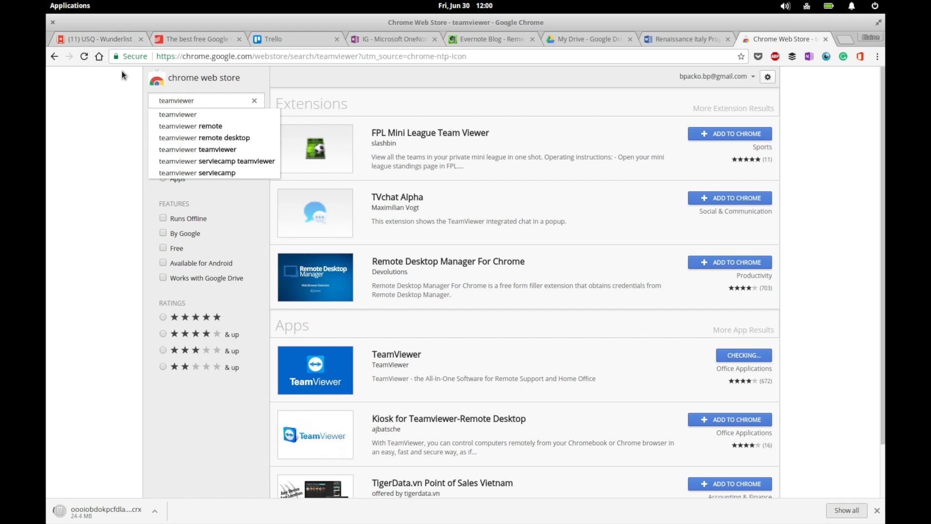
pyautogui.moveTo(116, 111)
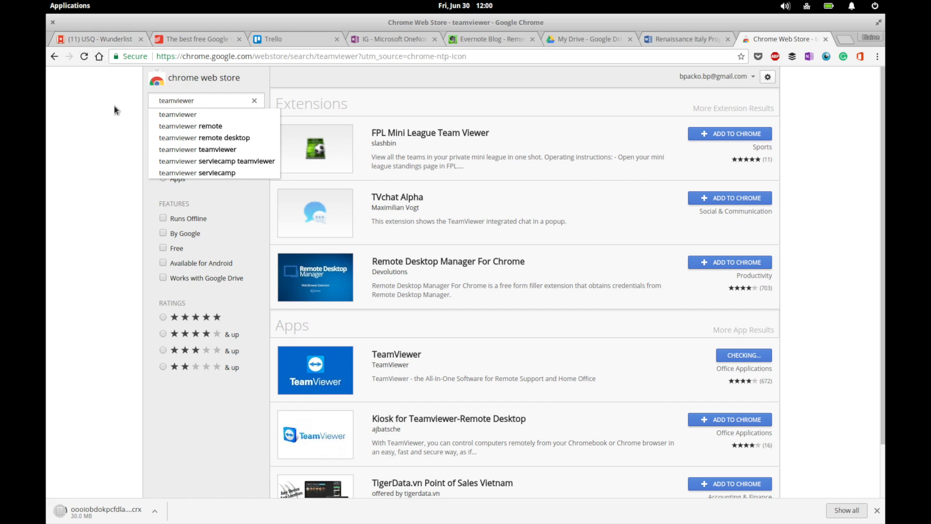
# Step: Add TeamViewer from the Chrome Web Store and view it on the chrome://apps page
pyautogui.click(70, 5)
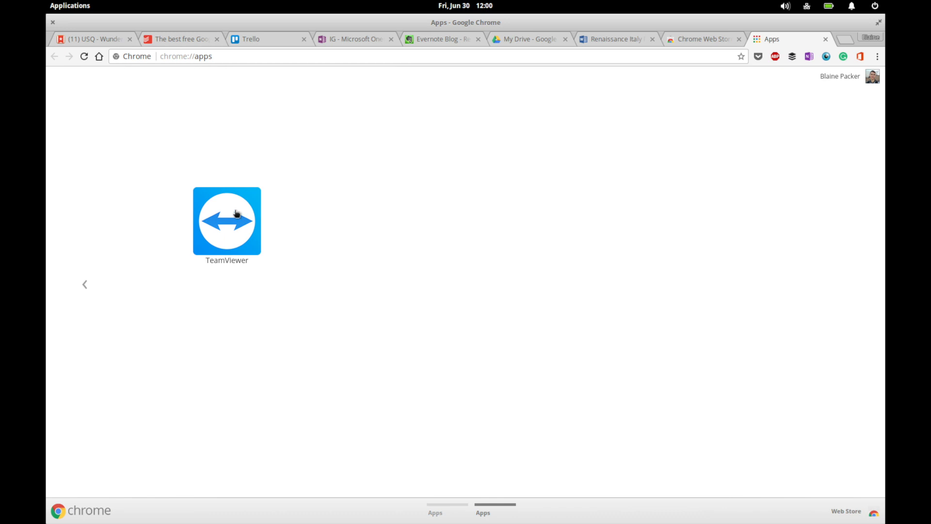
# Step: Launch TeamViewer's remote-control start window from the Apps page, then close it
pyautogui.click(227, 221)
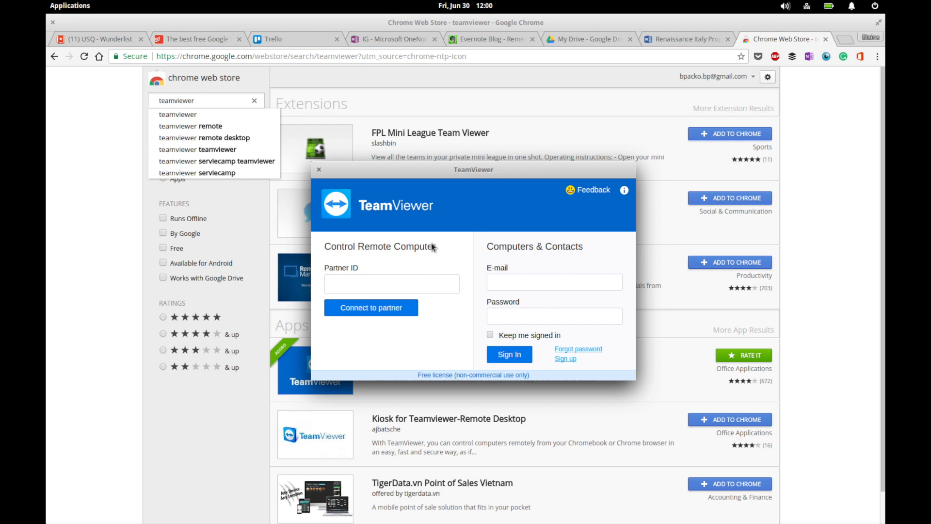
pyautogui.moveTo(319, 173)
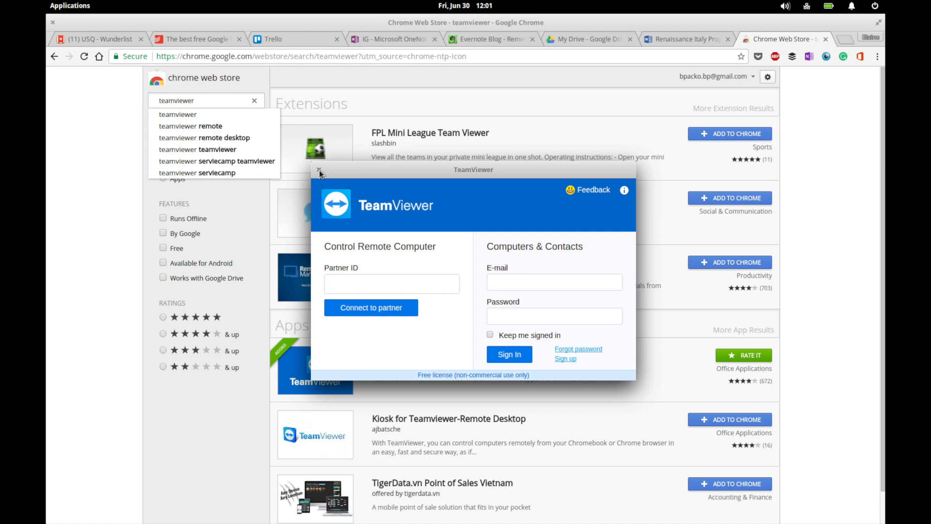
pyautogui.click(319, 170)
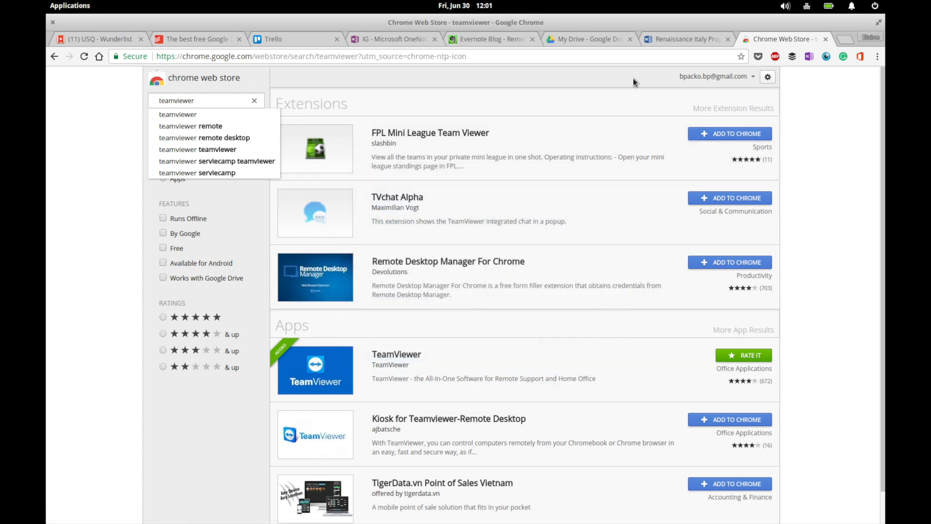
pyautogui.moveTo(428, 61)
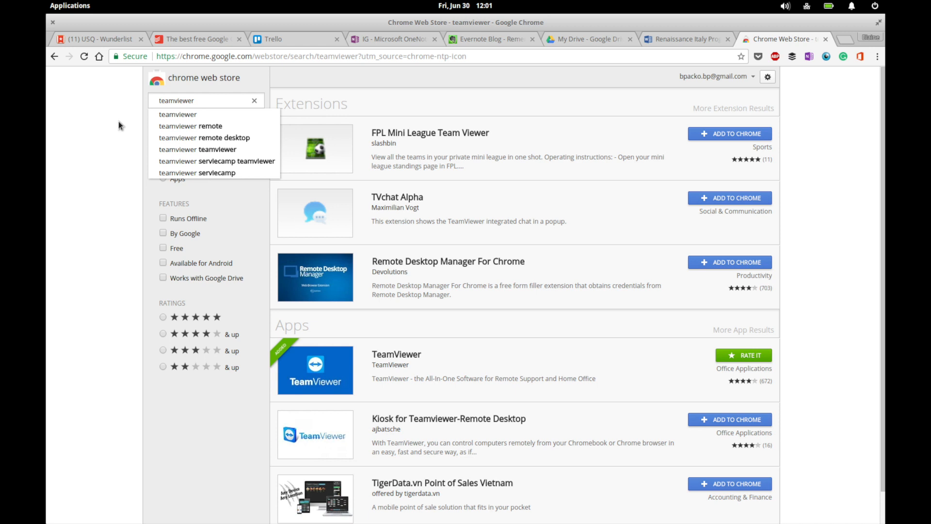
pyautogui.moveTo(147, 84)
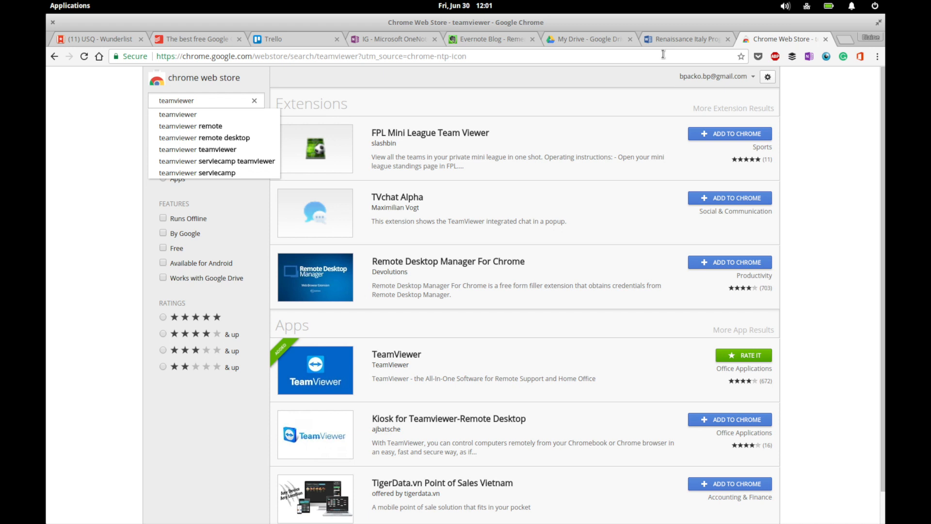
pyautogui.moveTo(805, 118)
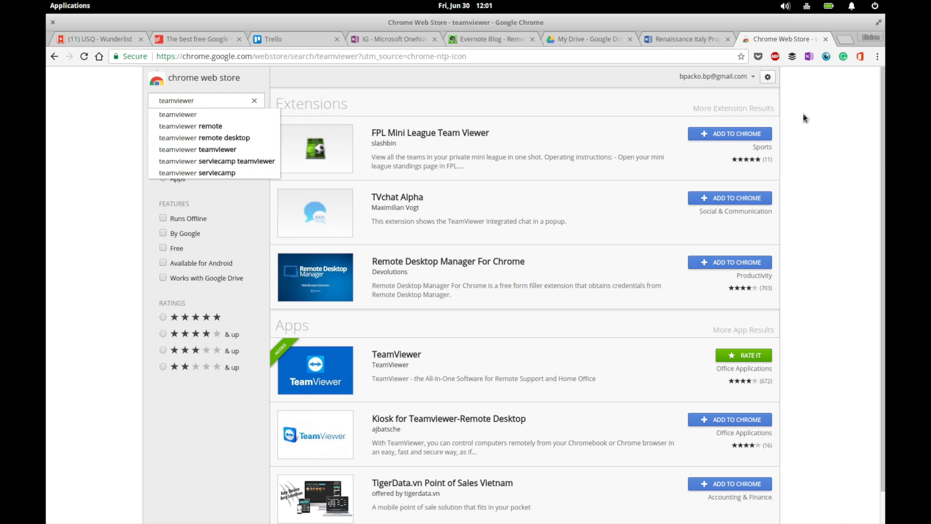
# Step: Cycle through the Word Online, OneNote and Web Store tabs, landing on Google Drive's My Drive list
pyautogui.click(684, 39)
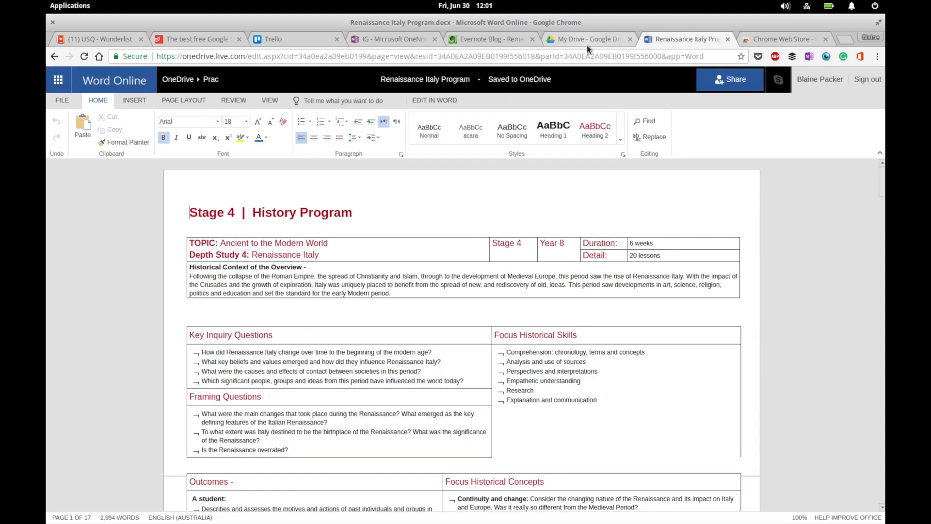
pyautogui.click(389, 38)
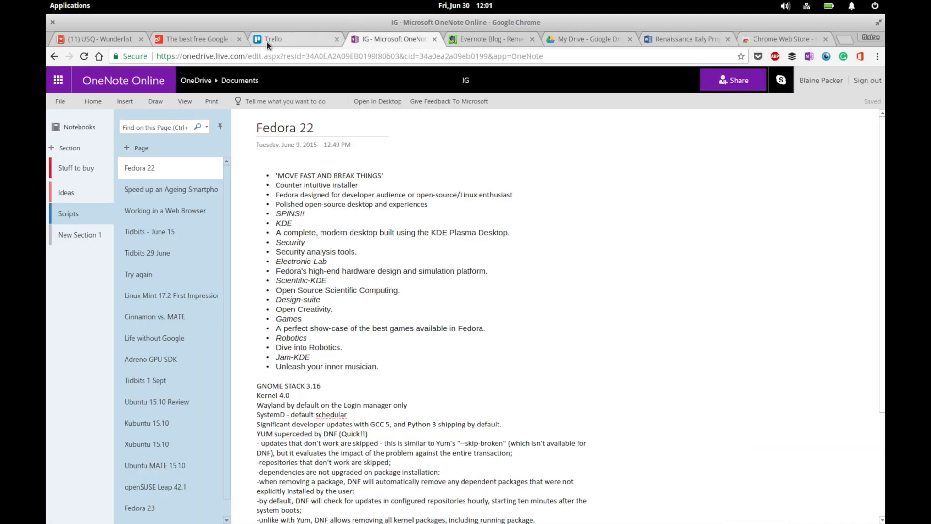
pyautogui.click(95, 39)
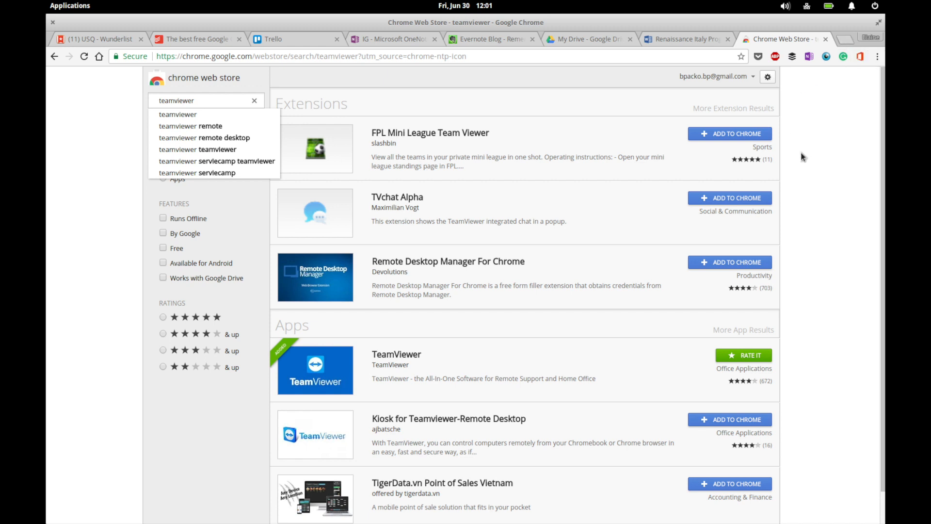
pyautogui.moveTo(820, 142)
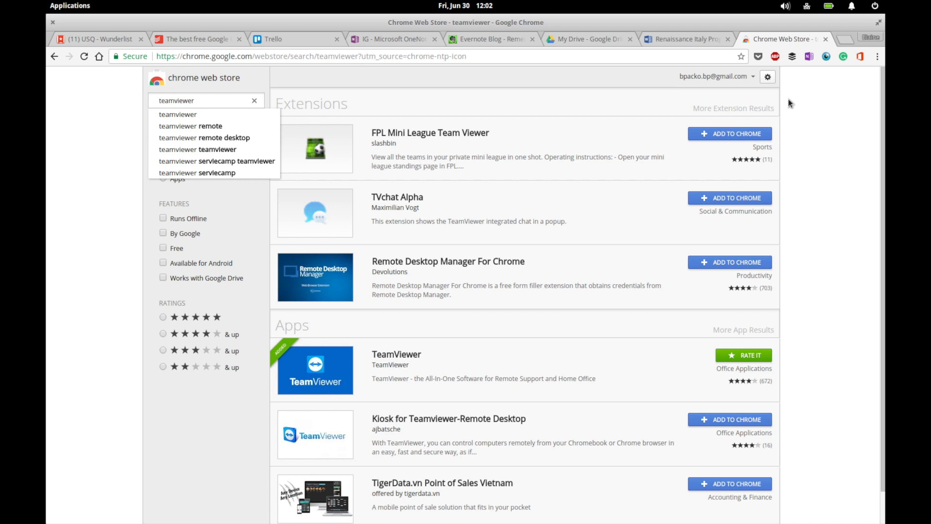
pyautogui.click(585, 39)
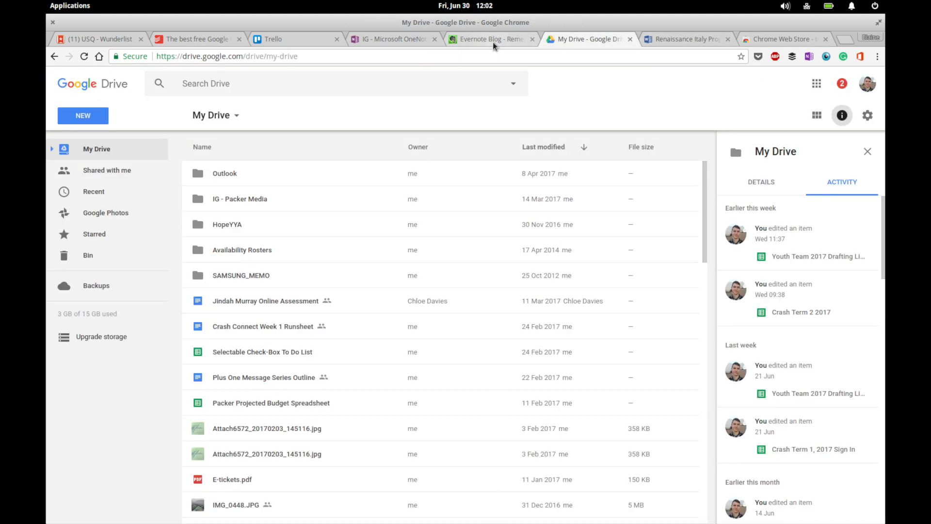